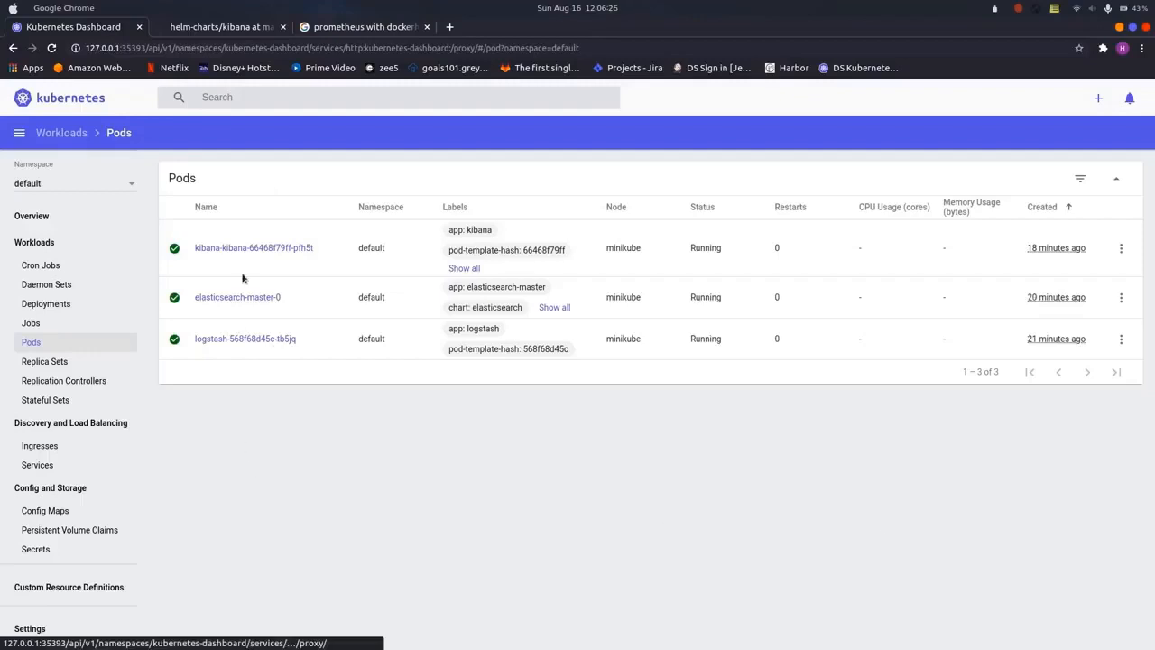
{"action": "mouse_move", "coordinate": [265, 476]}
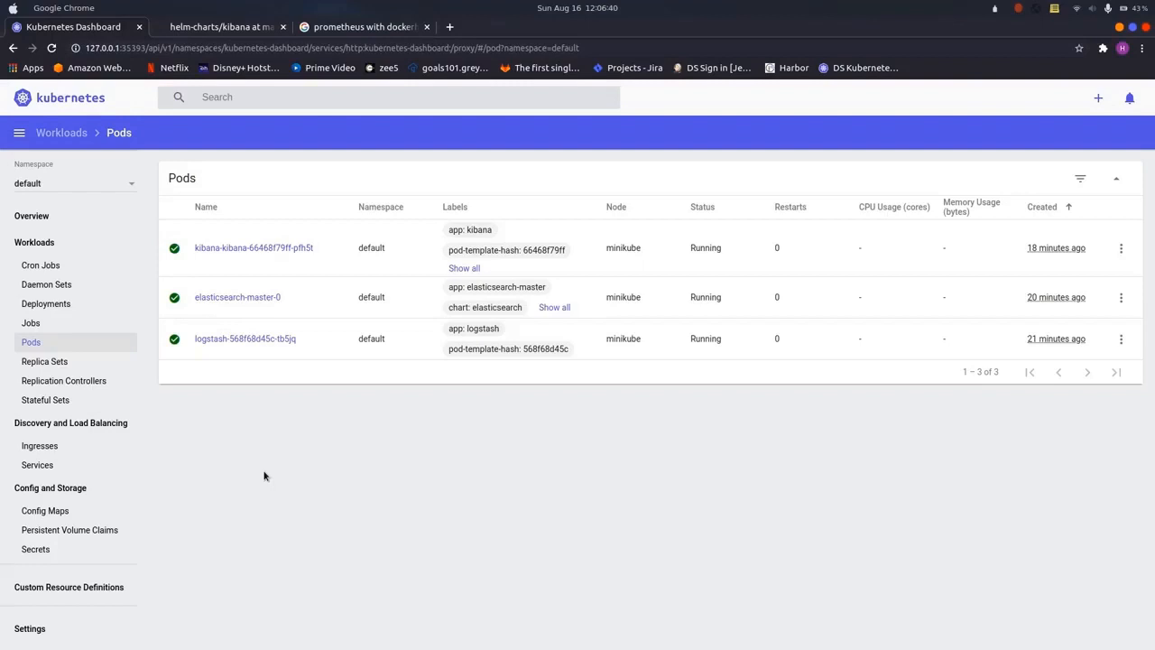
{"action": "mouse_move", "coordinate": [447, 428]}
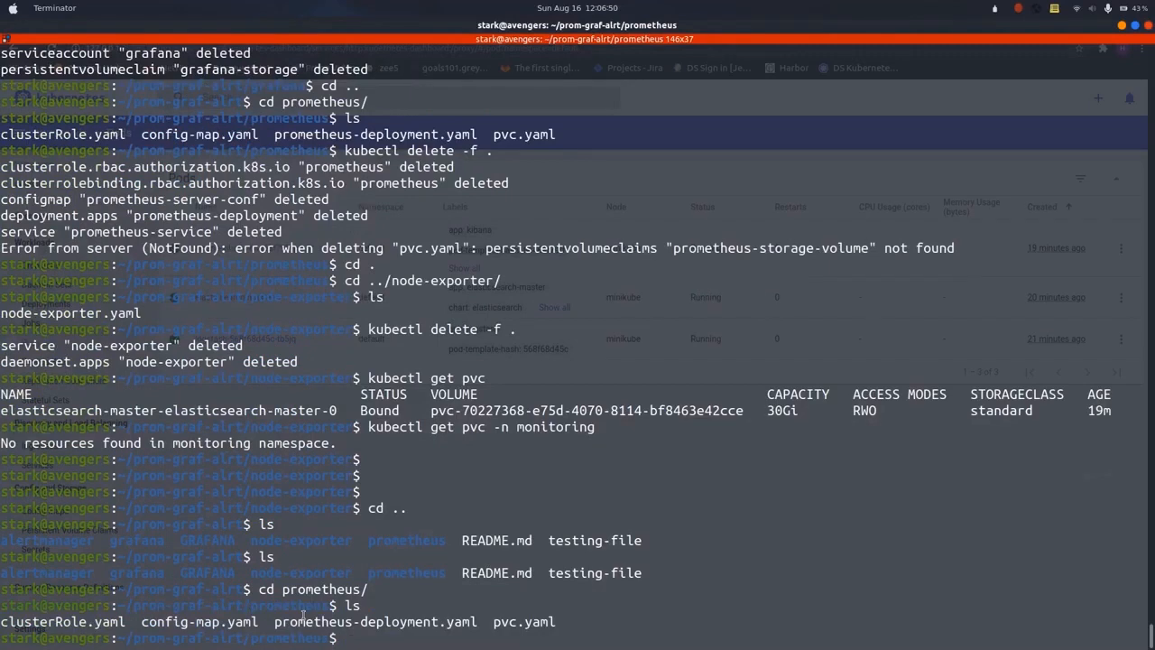
Apply the Prometheus clusterRole.yaml and config-map.yaml manifests with kubectl apply -f
{"action": "type", "text": "kubectl app"}
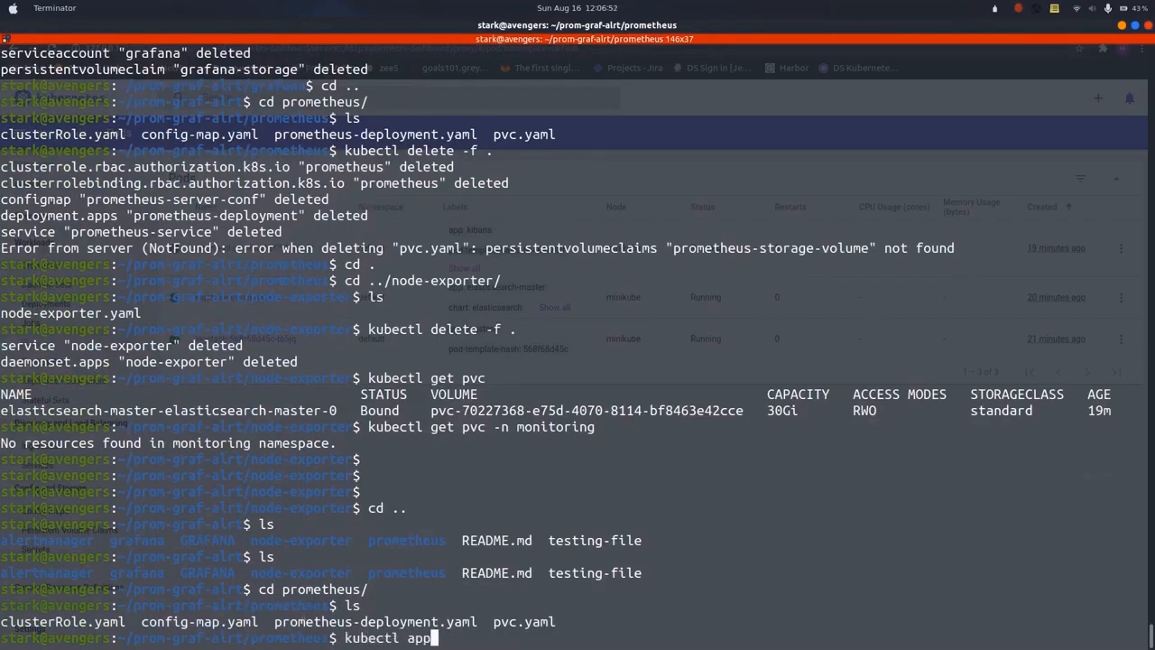
{"action": "type", "text": "ly -f clusterRole.yaml"}
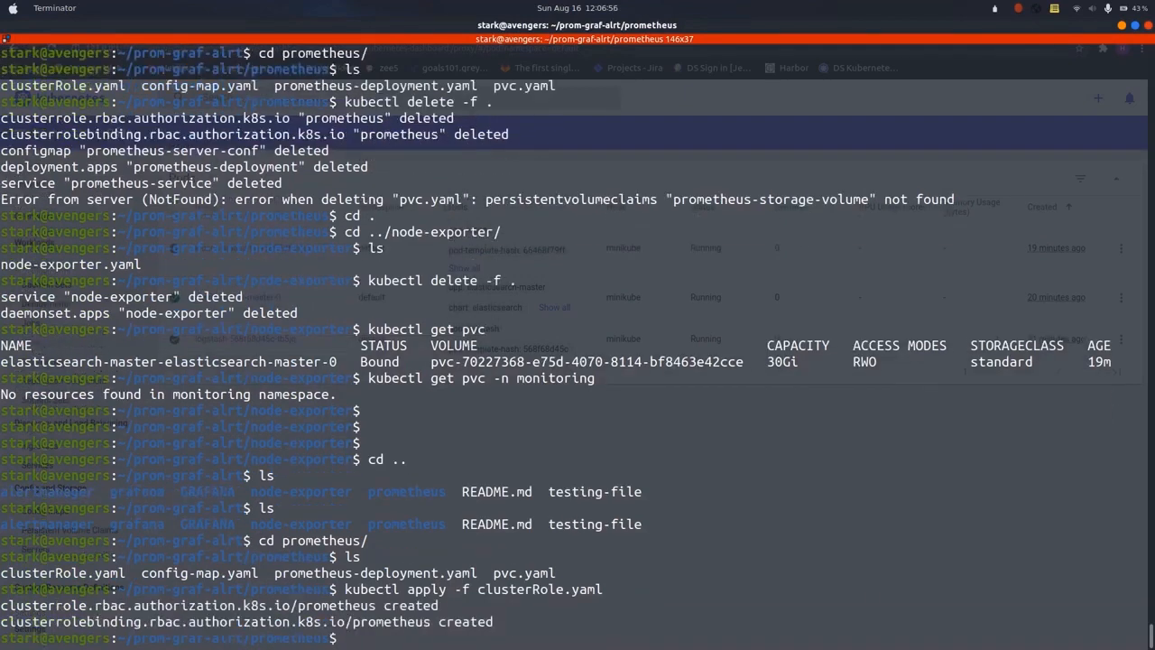
{"action": "type", "text": "kubectl"}
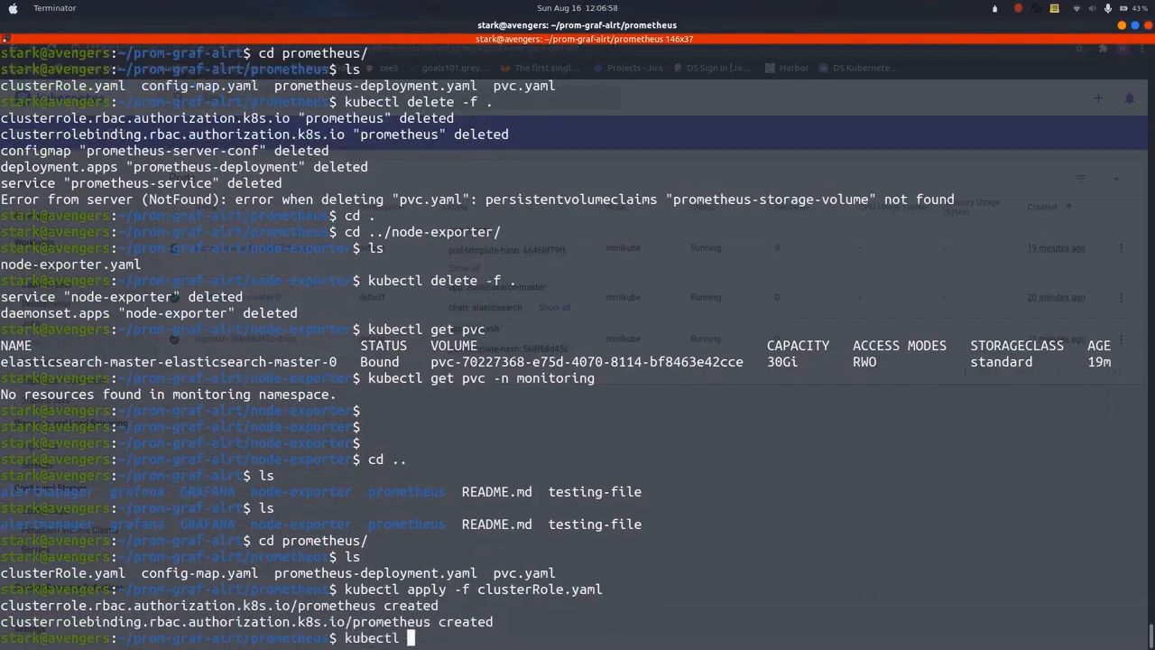
{"action": "type", "text": "apply -f config-map.yaml"}
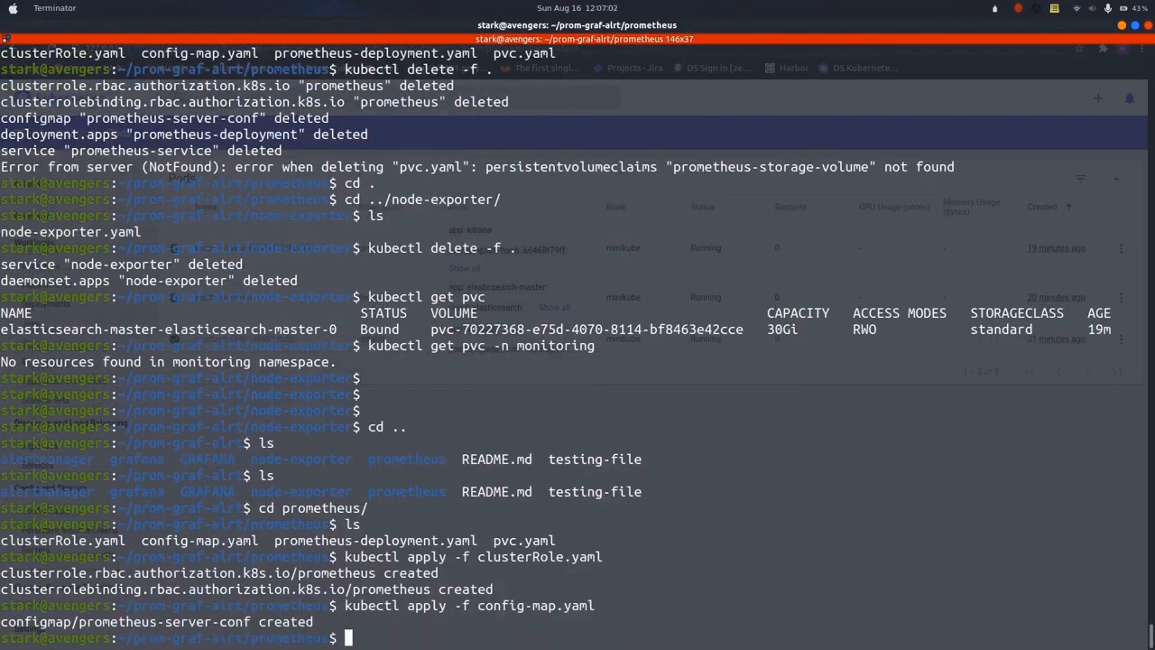
Apply prometheus-deployment.yaml, creating the Prometheus deployment and service
{"action": "type", "text": "kubectl"}
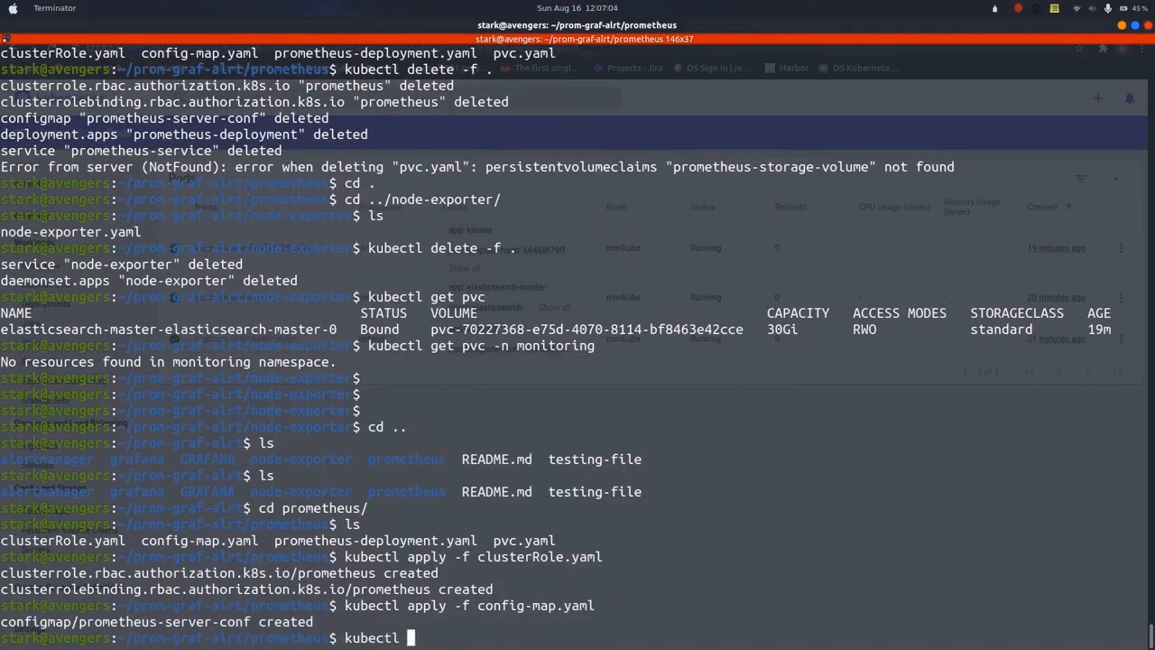
{"action": "type", "text": "apply -f p"}
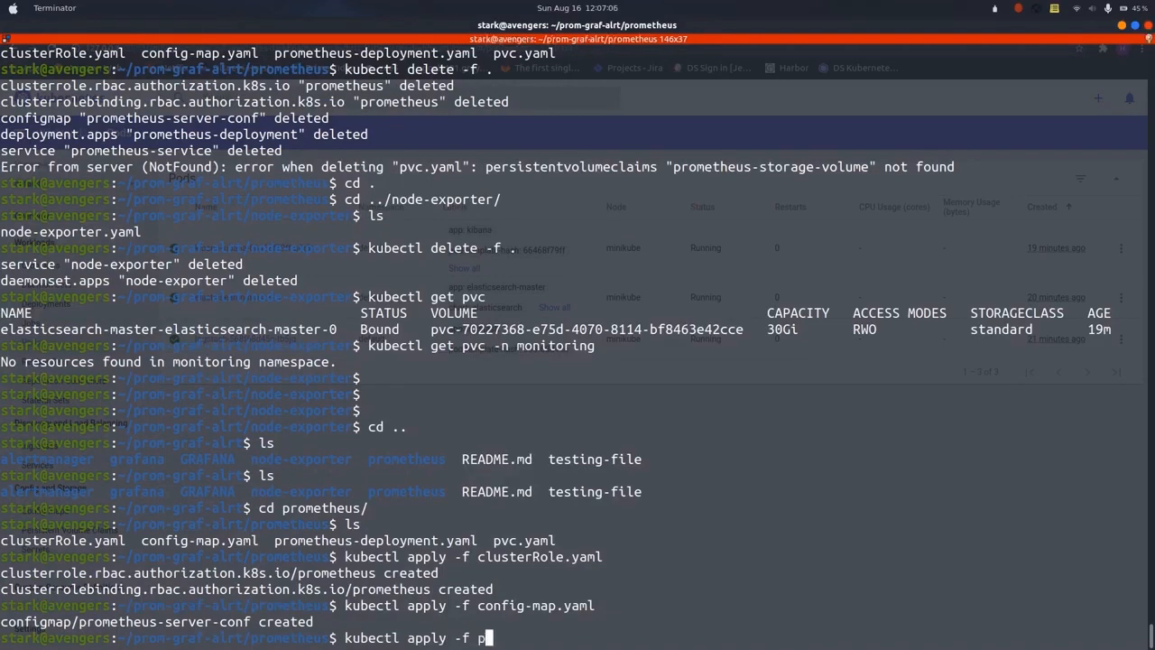
{"action": "key", "text": "Return"}
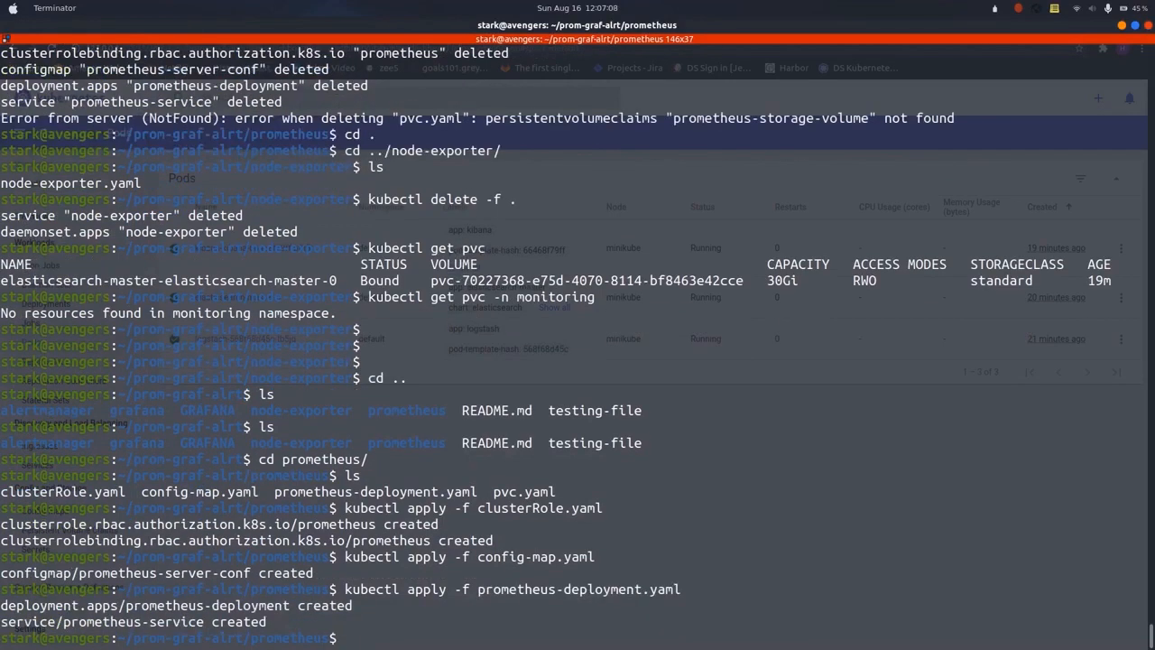
{"action": "type", "text": "kubectl"}
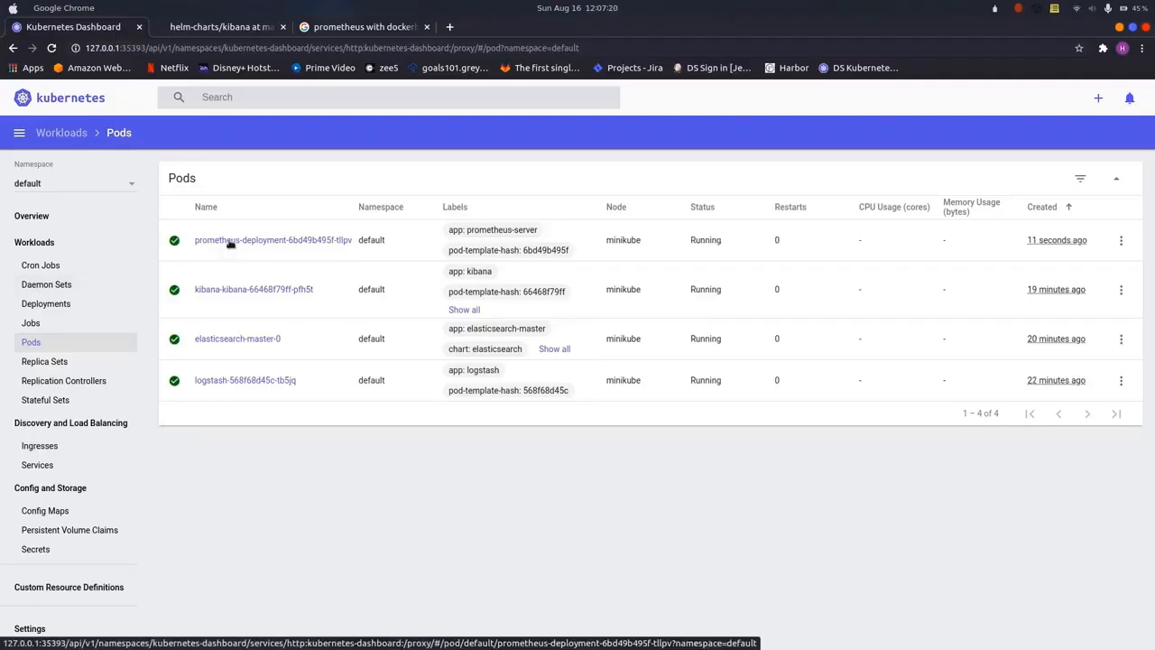
Show the details of the running prometheus-deployment pod from the Pods list
{"action": "left_click", "coordinate": [271, 238]}
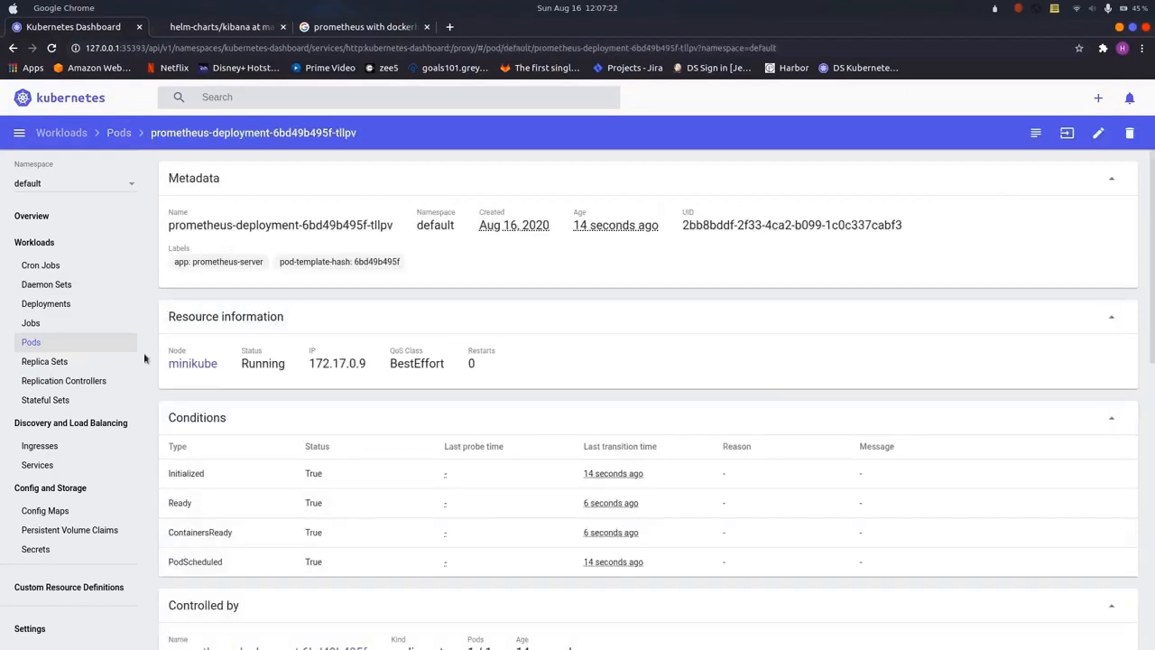
{"action": "mouse_move", "coordinate": [43, 361]}
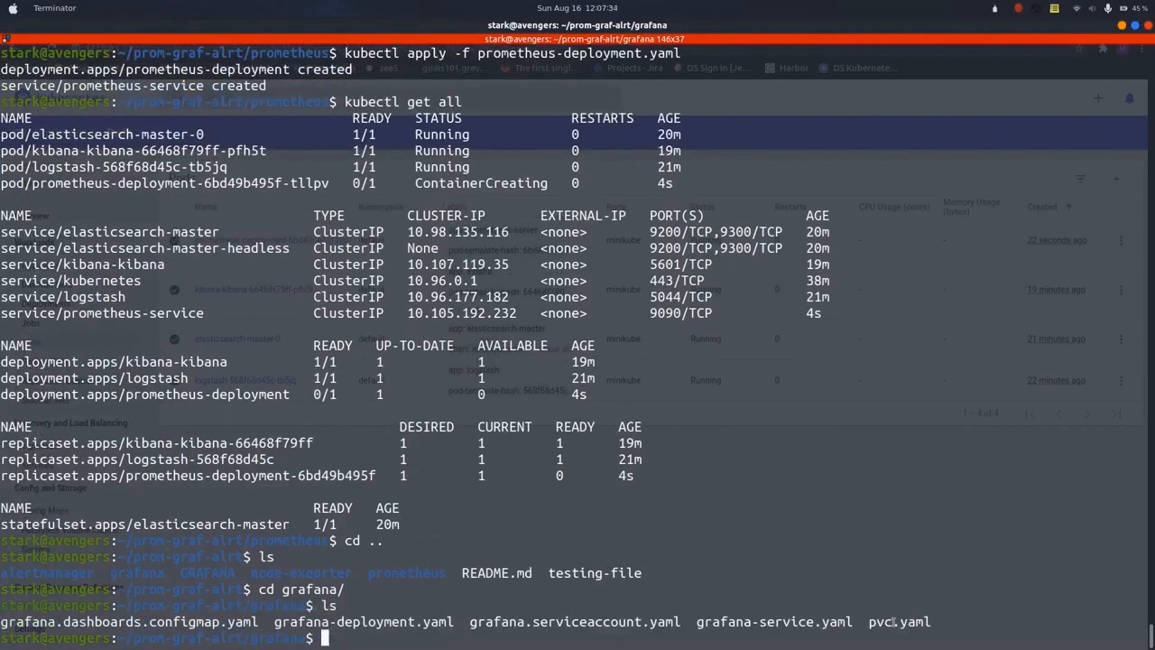
Display pvc.yaml, the 10Gi grafana-storage volume claim definition
{"action": "type", "text": "cat pvc.yaml"}
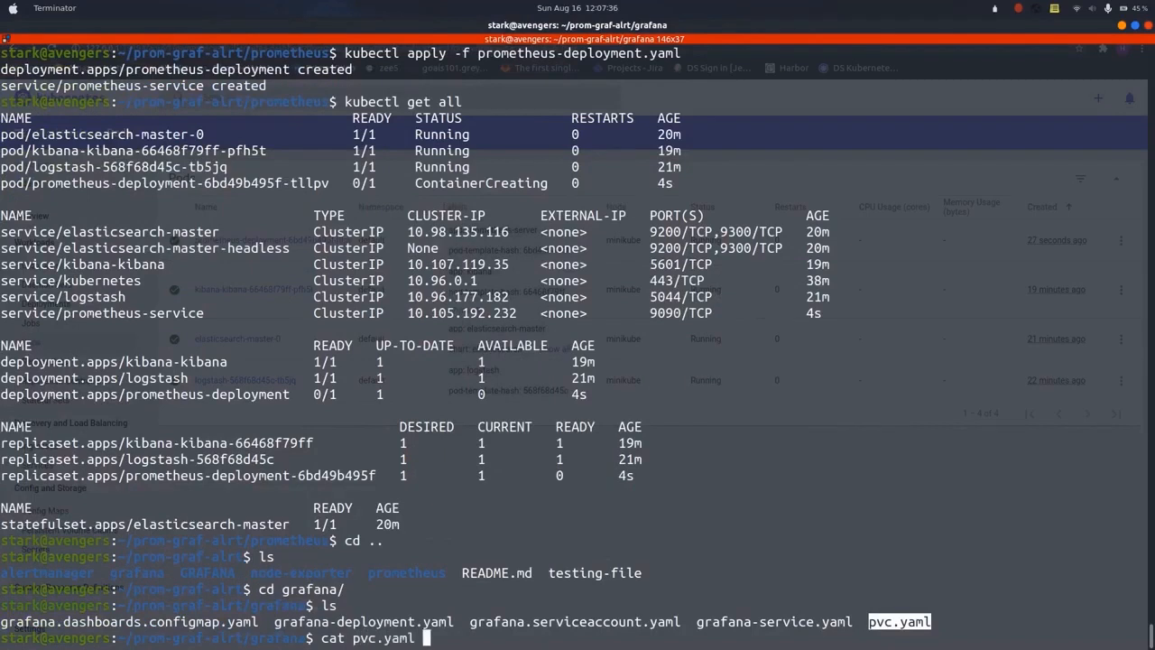
{"action": "key", "text": "Return"}
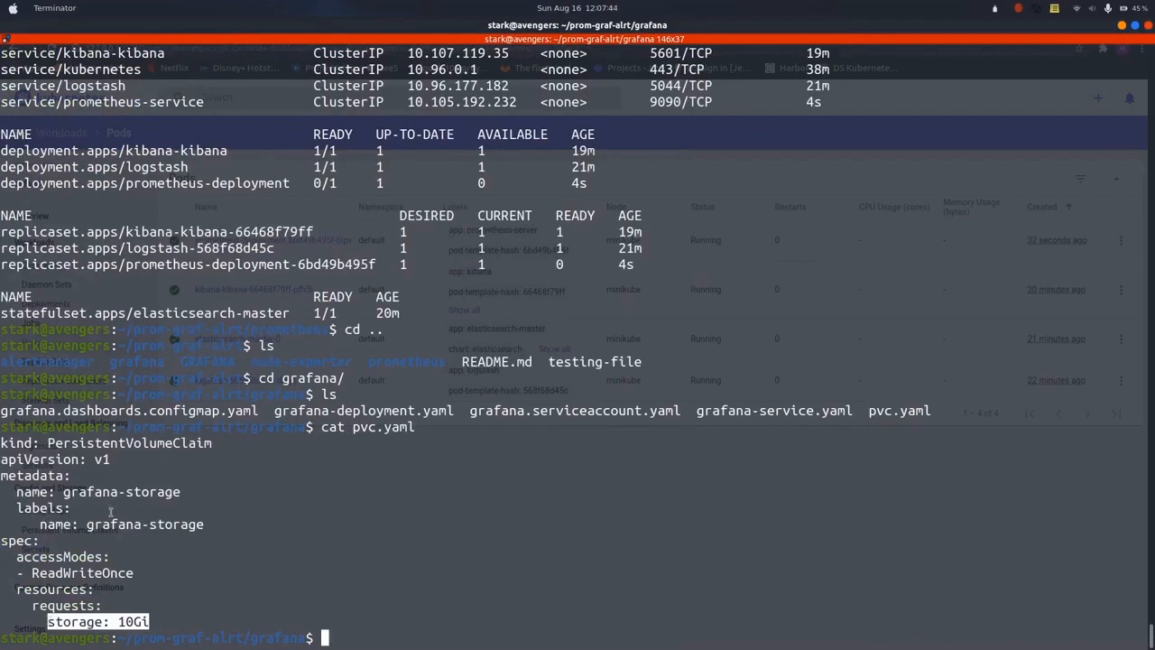
Create the grafana-storage volume claim and the Grafana service account with kubectl apply -f
{"action": "type", "text": "kubectl apply -f pvc.yaml"}
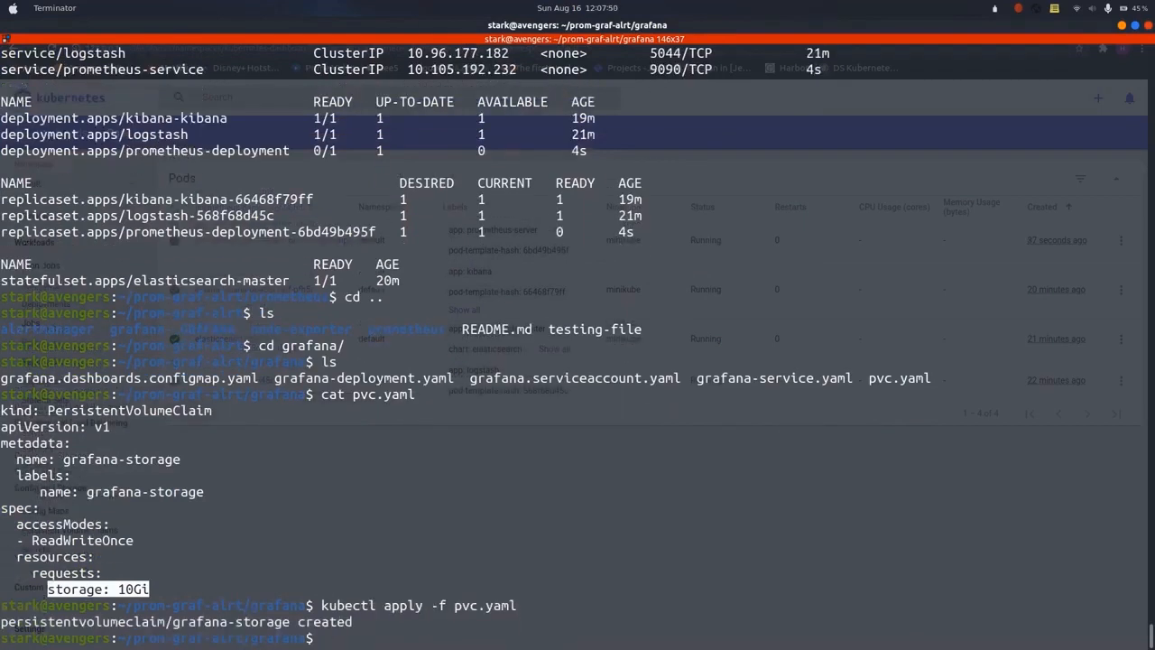
{"action": "type", "text": "kub"}
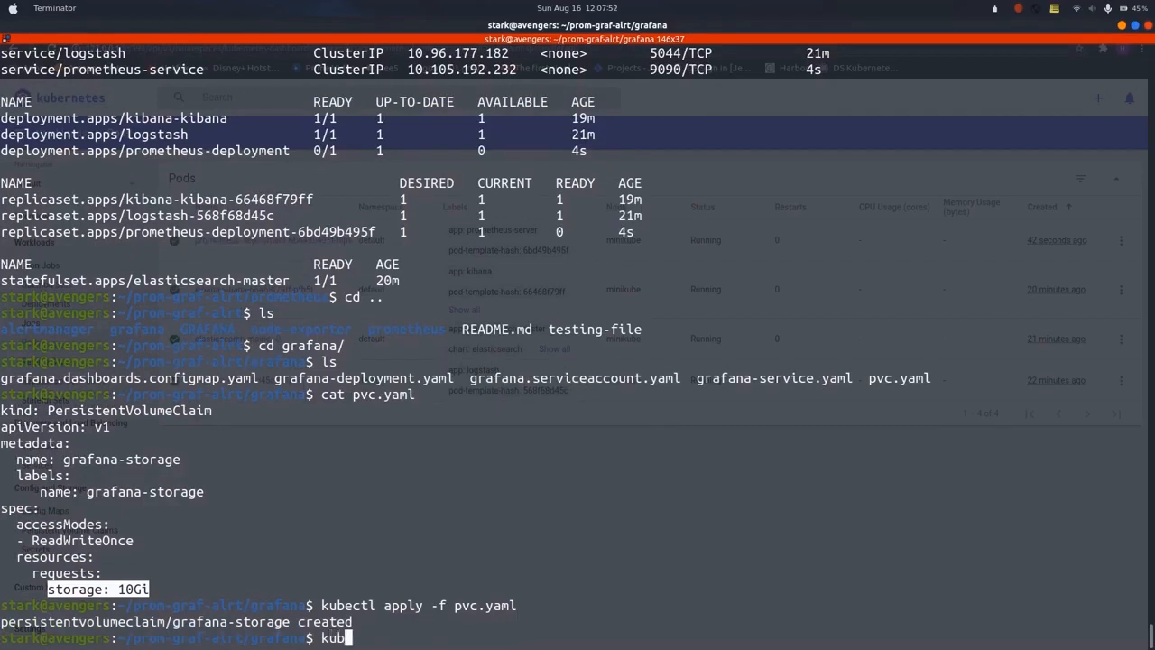
{"action": "type", "text": "ctl"}
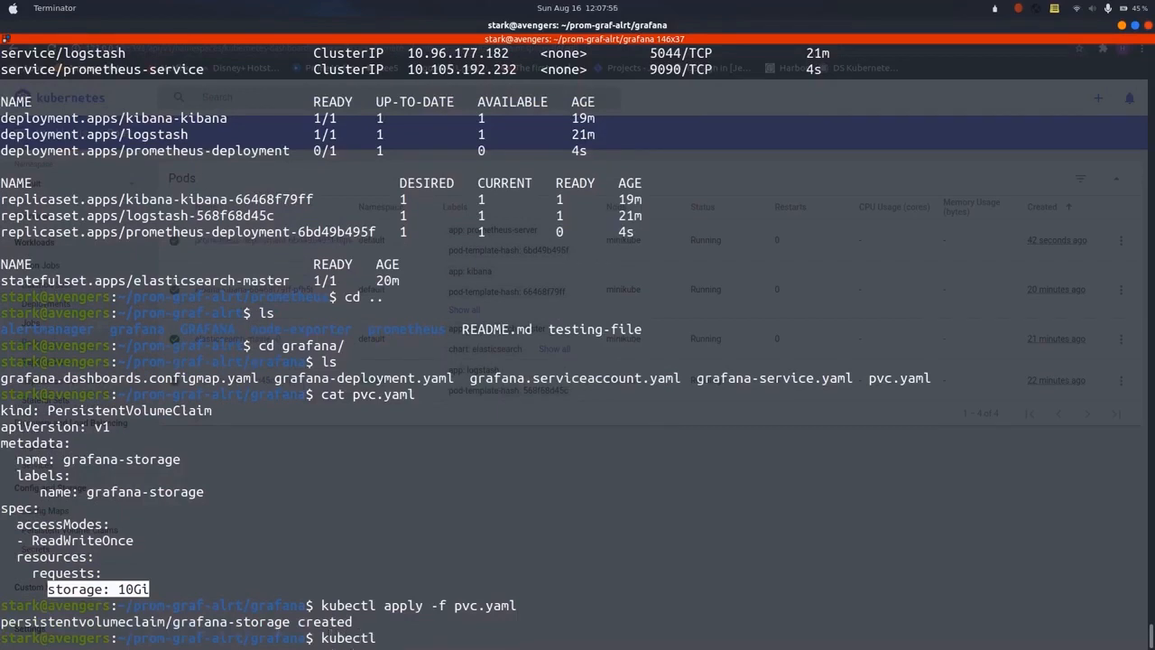
{"action": "type", "text": "a[[;"}
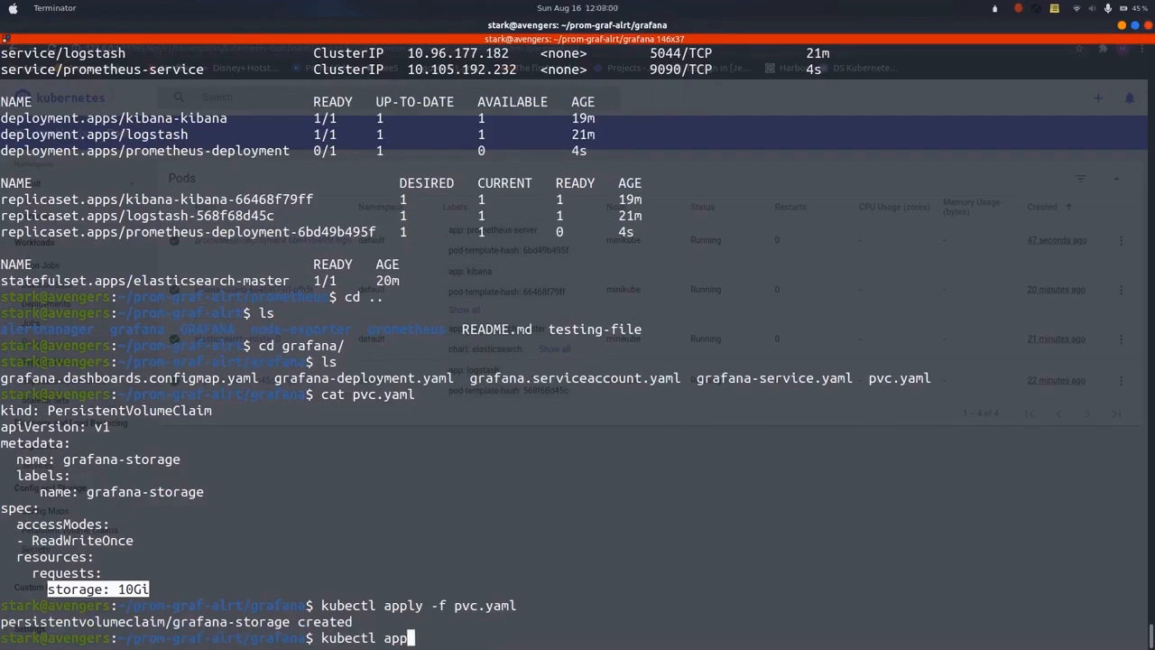
{"action": "type", "text": "ly -f"}
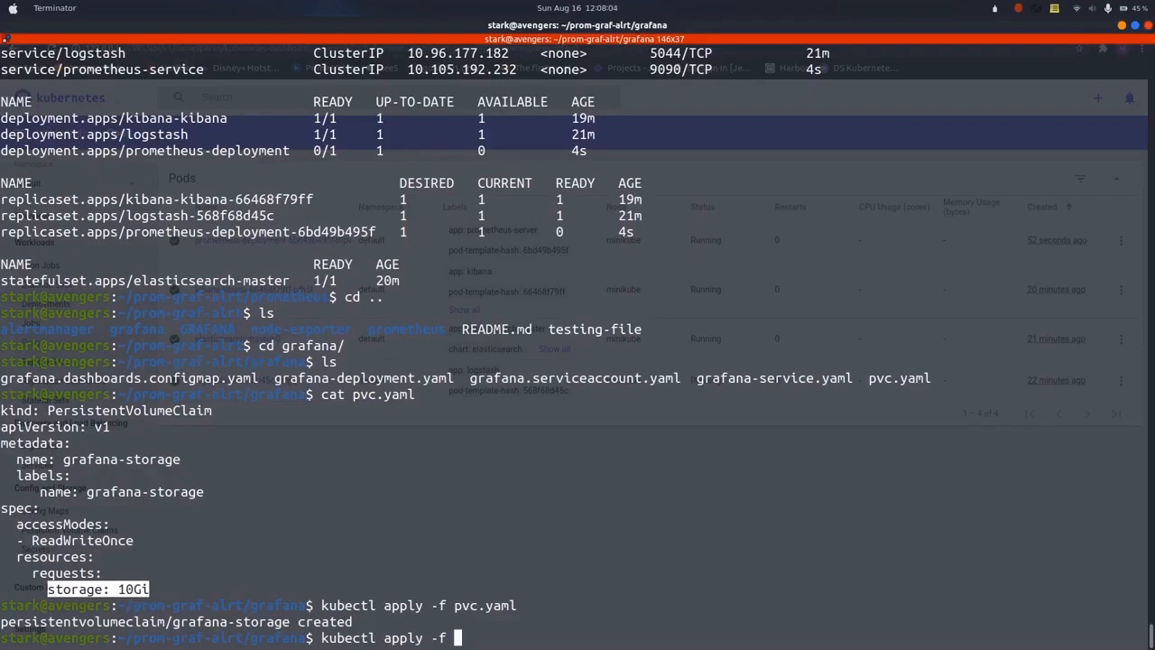
{"action": "type", "text": "grafana.serviceaccount.yaml"}
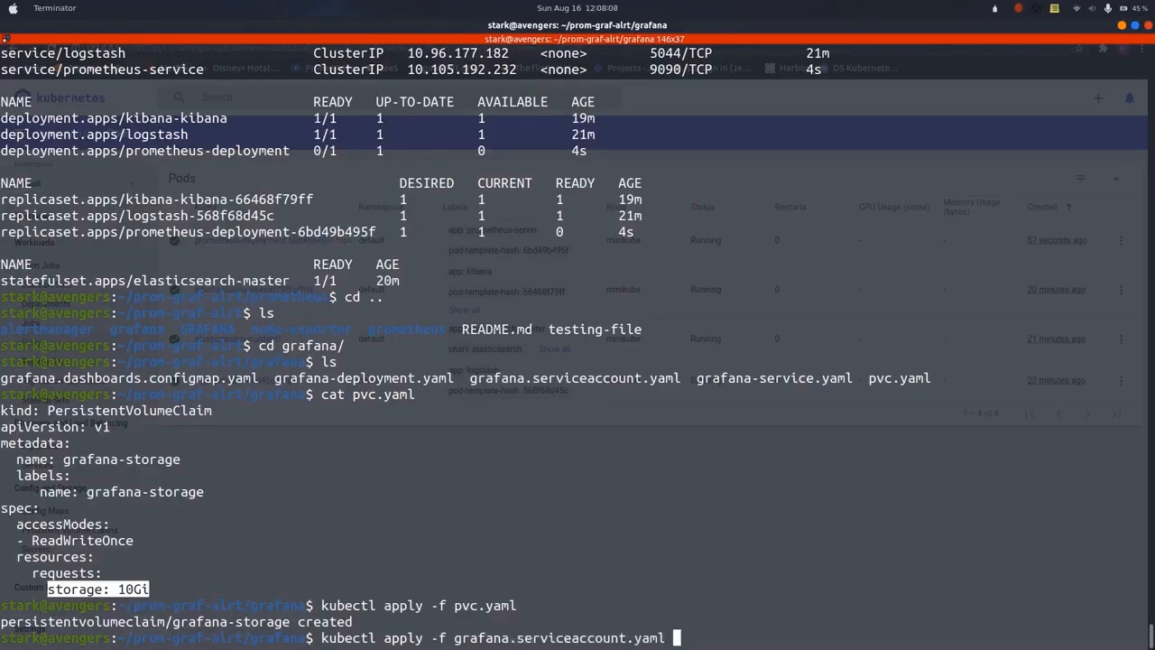
{"action": "key", "text": "Return"}
{"action": "type", "text": "kubectl apply -f grafana.da"}
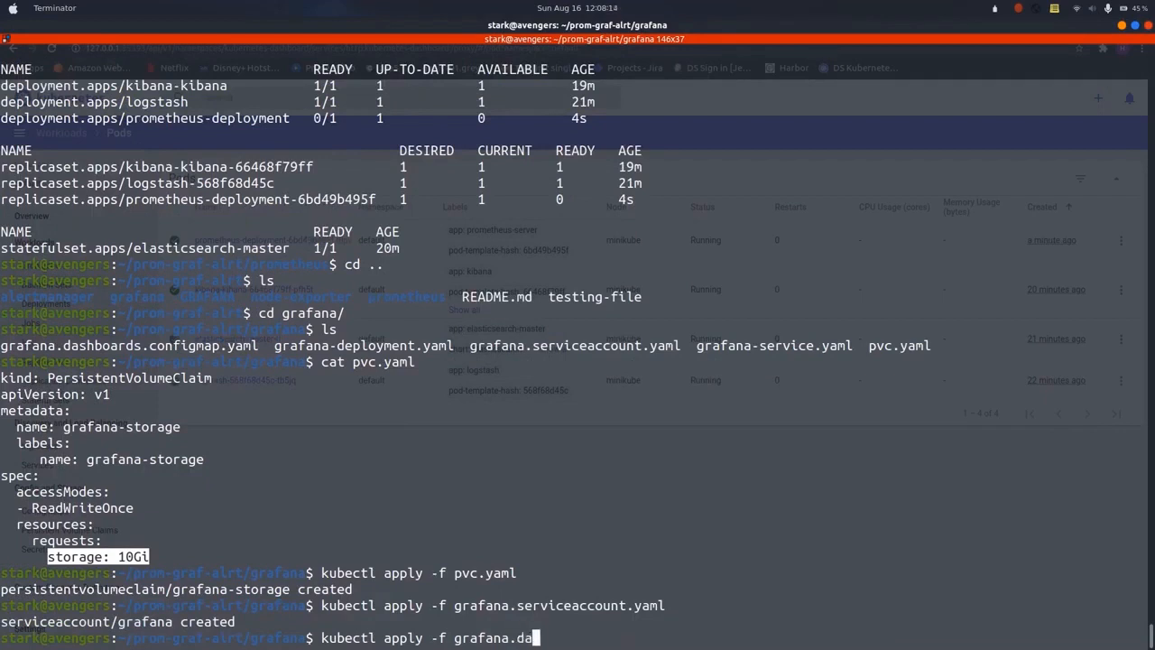
Apply grafana.dashboards.configmap.yaml and the Grafana deployment manifest
{"action": "key", "text": "Return"}
{"action": "type", "text": "kubectl apply -f grafana"}
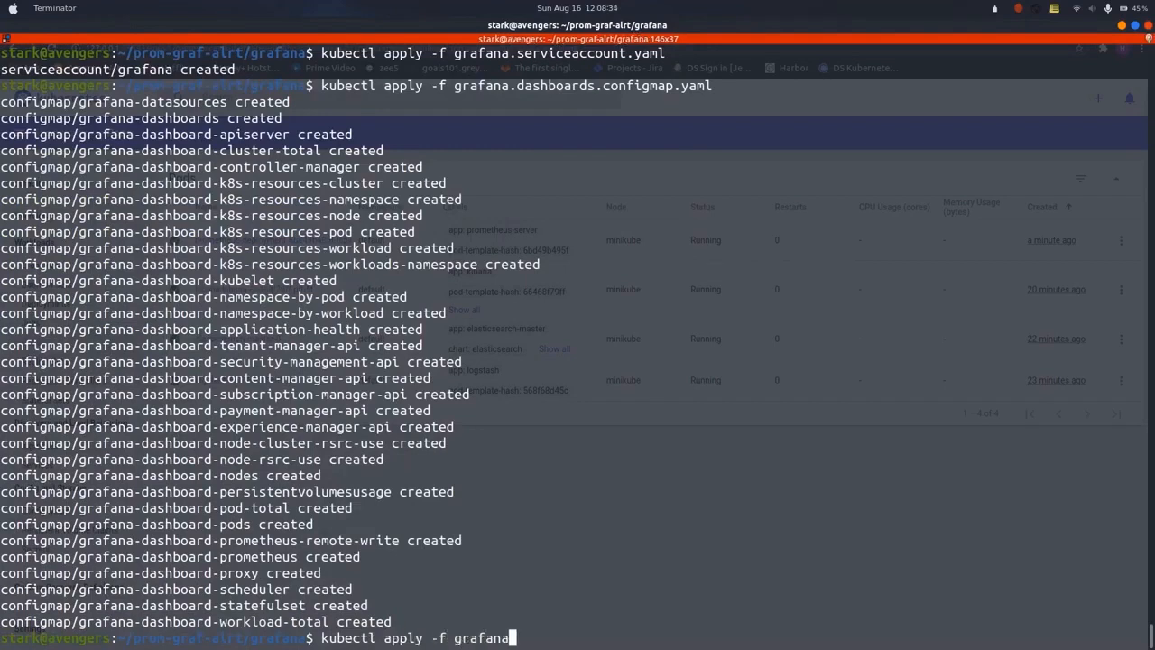
{"action": "key", "text": "Return"}
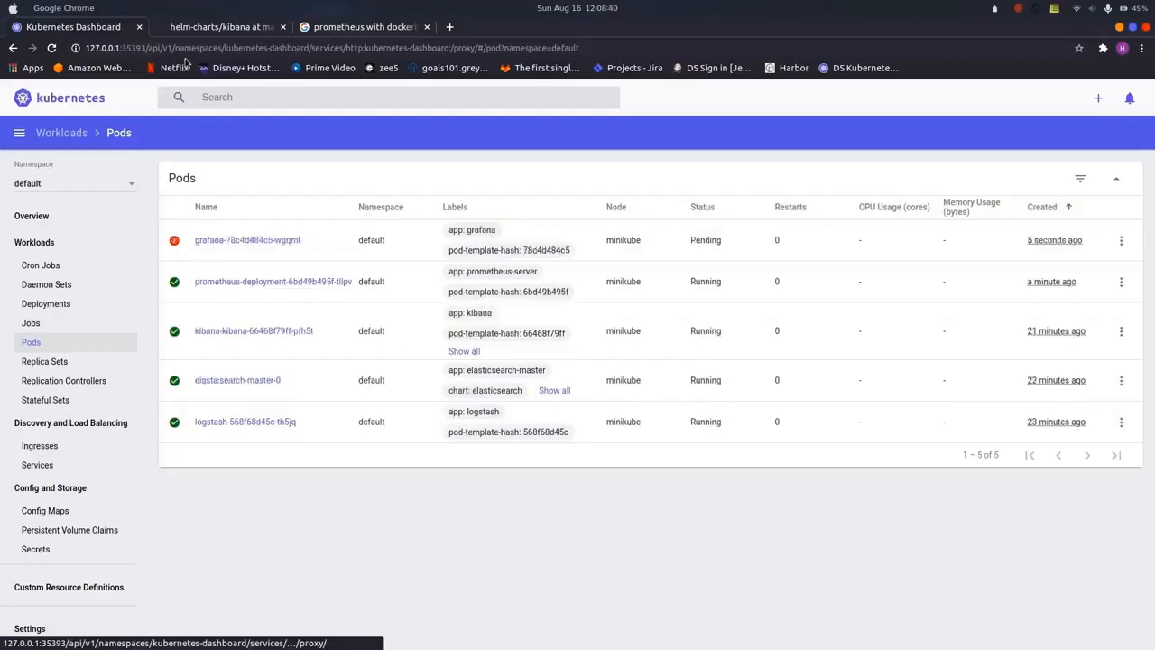
{"action": "mouse_move", "coordinate": [191, 353]}
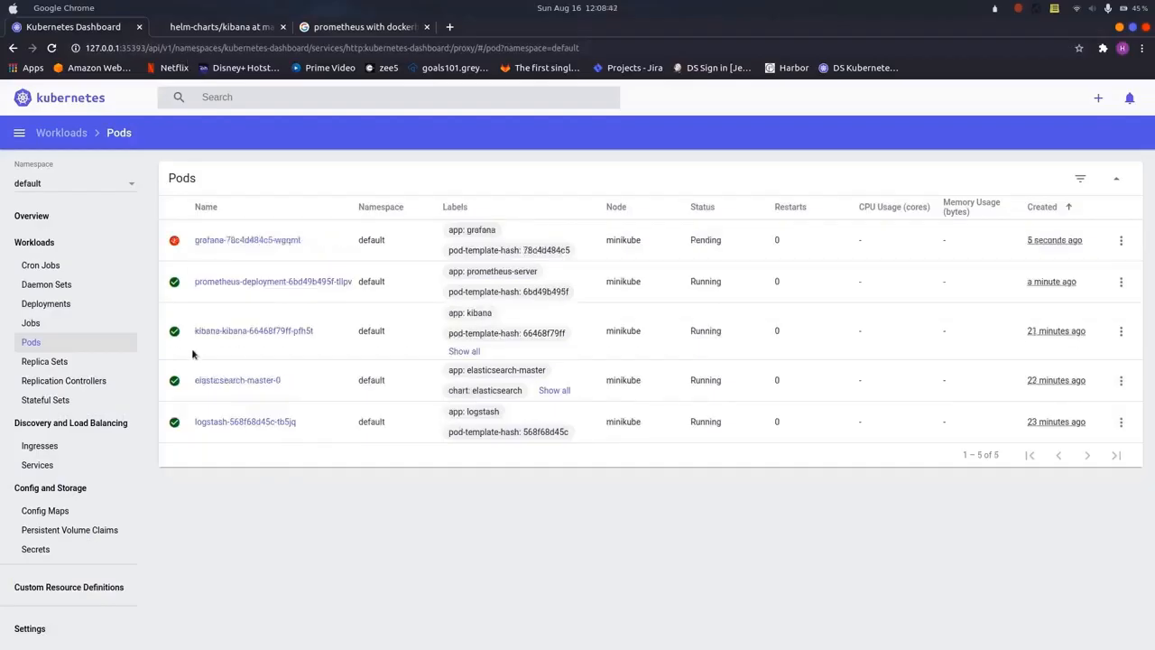
Check the grafana service, review the grafana pod's events, and confirm all five pods Running
{"action": "left_click", "coordinate": [36, 466]}
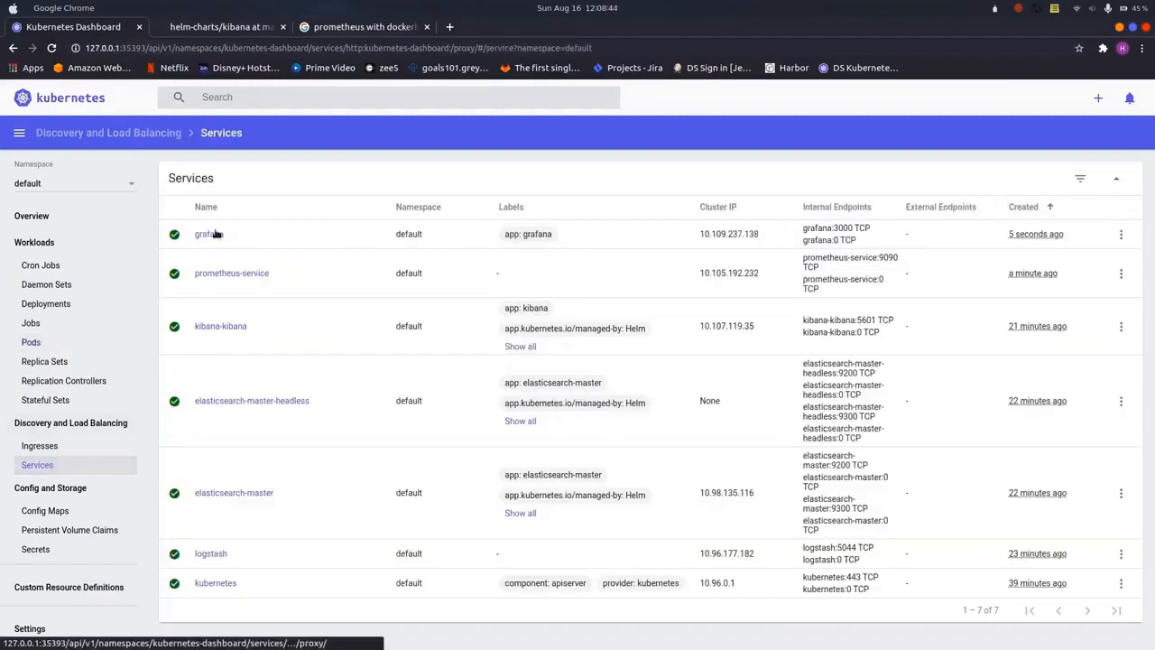
{"action": "left_click", "coordinate": [31, 343]}
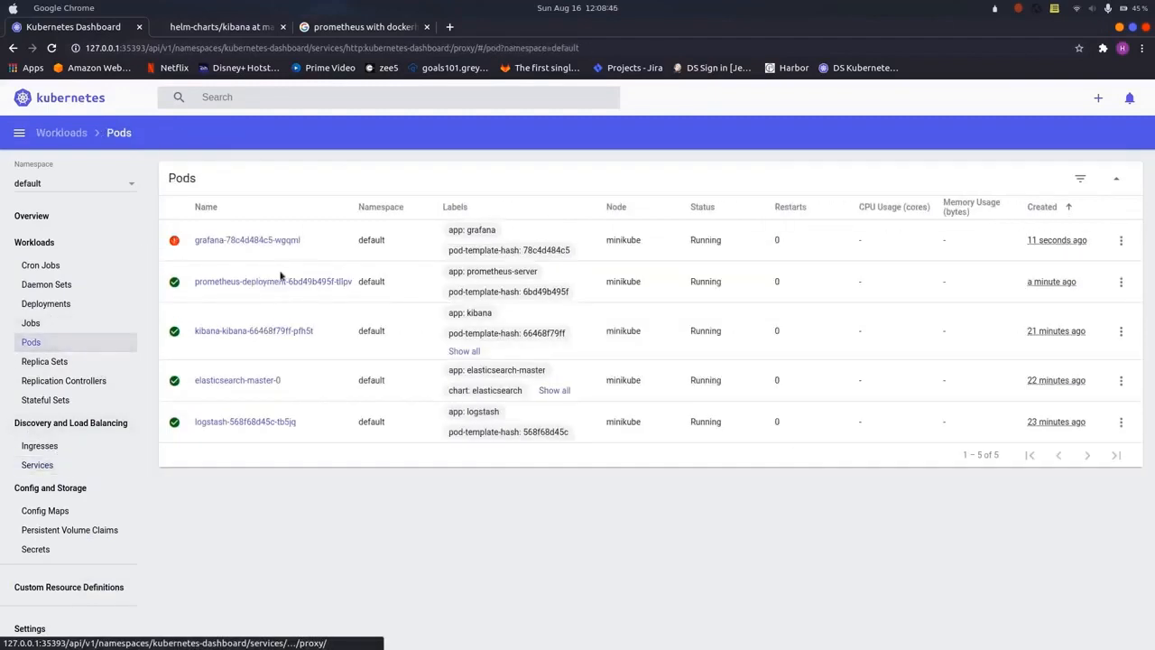
{"action": "left_click", "coordinate": [245, 238]}
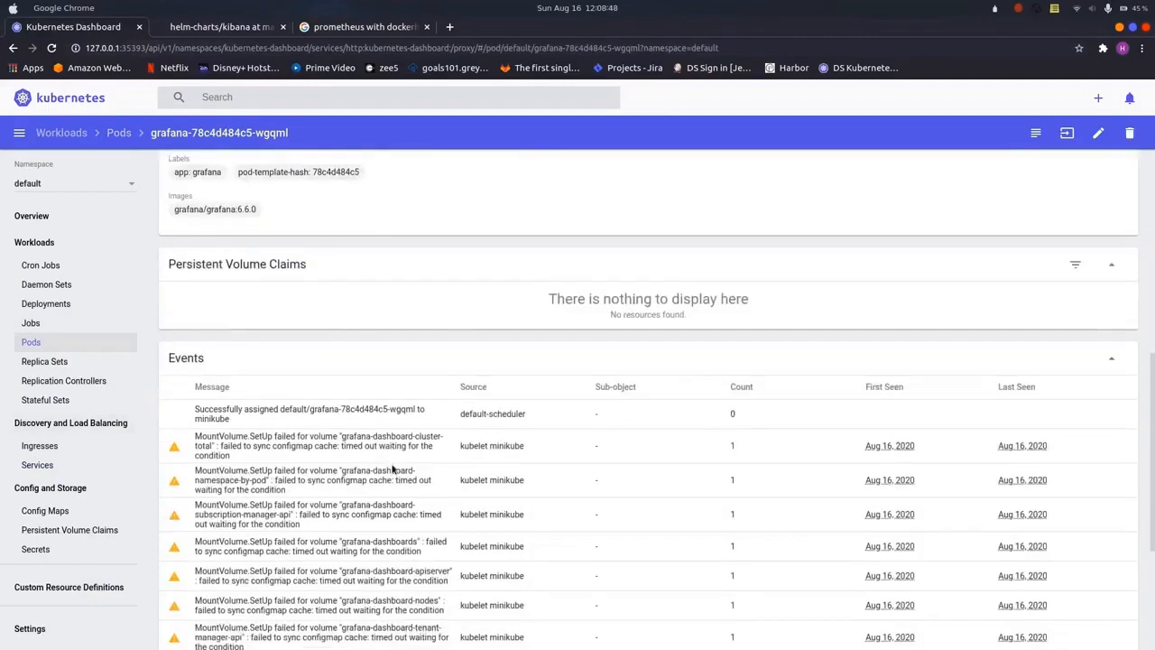
{"action": "scroll", "scroll_direction": "down", "scroll_amount": 3}
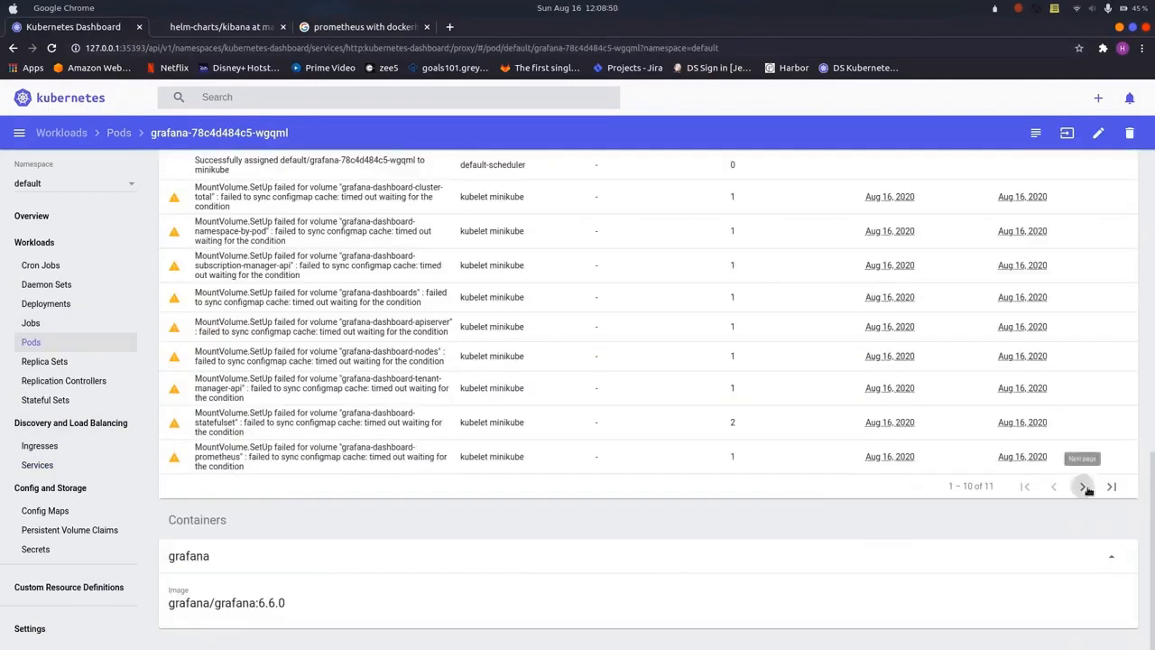
{"action": "left_click", "coordinate": [1083, 487]}
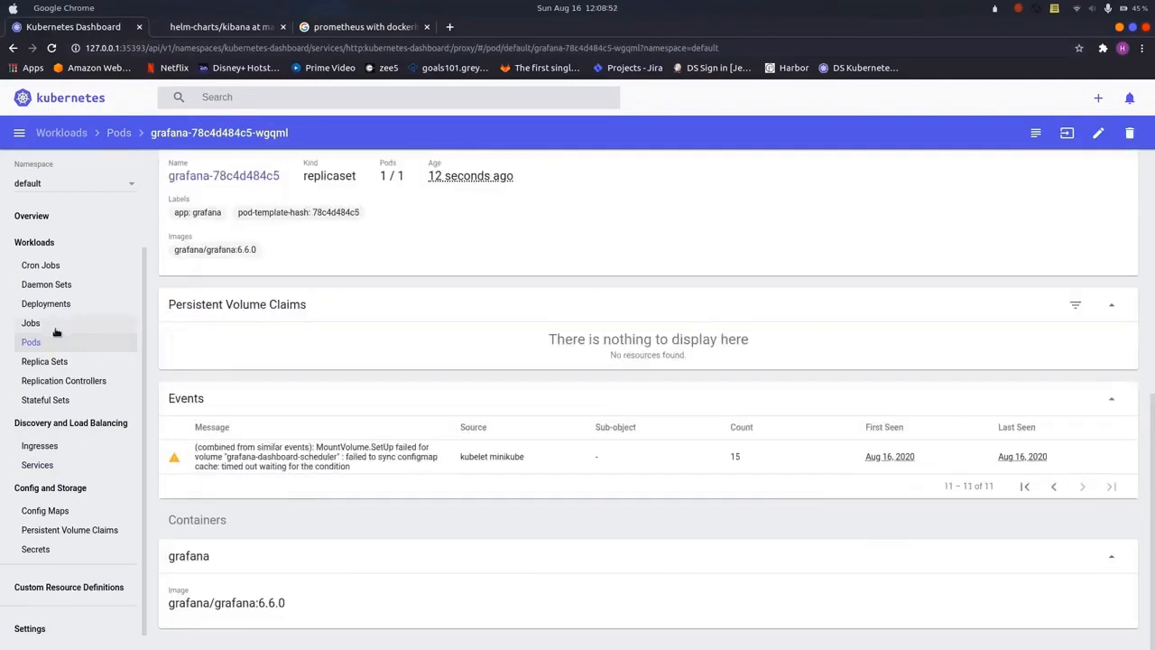
{"action": "left_click", "coordinate": [31, 341]}
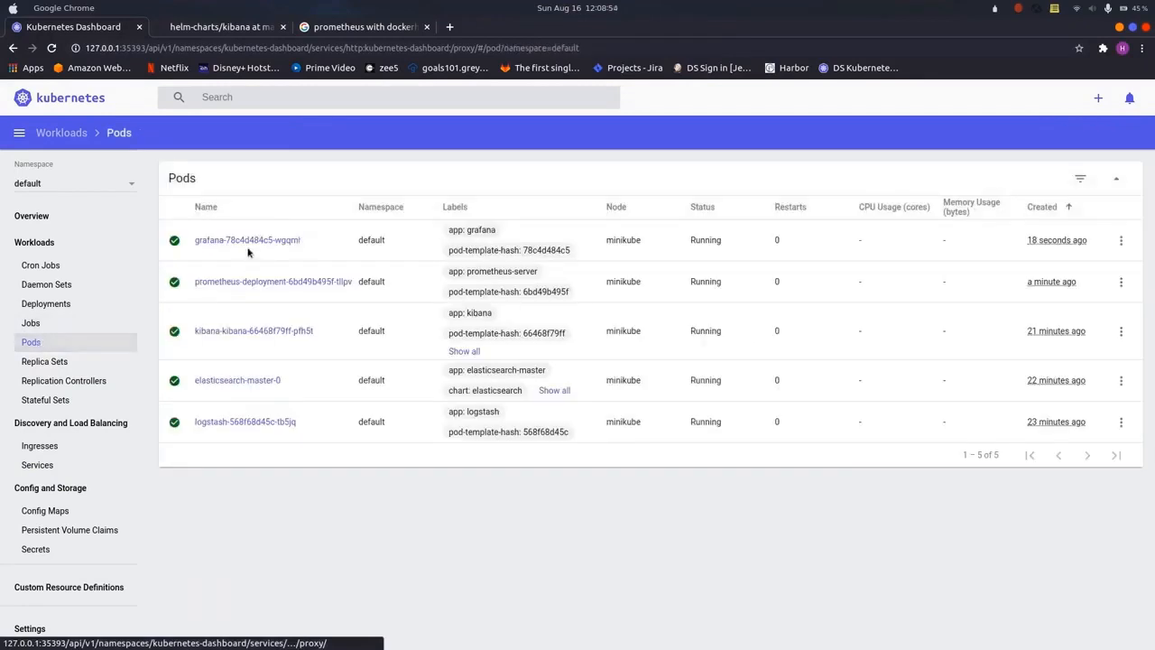
{"action": "mouse_move", "coordinate": [287, 265]}
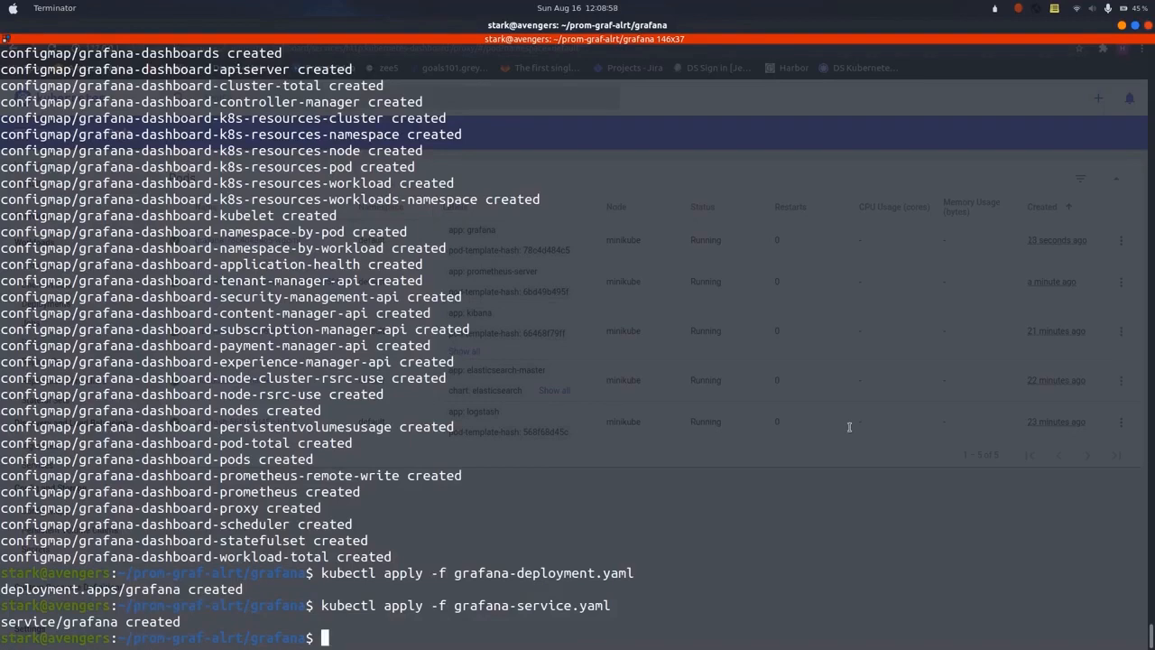
List cluster resources and enter kubectl port-forward service/grafana 3000 using the listed service name
{"action": "type", "text": "kuber"}
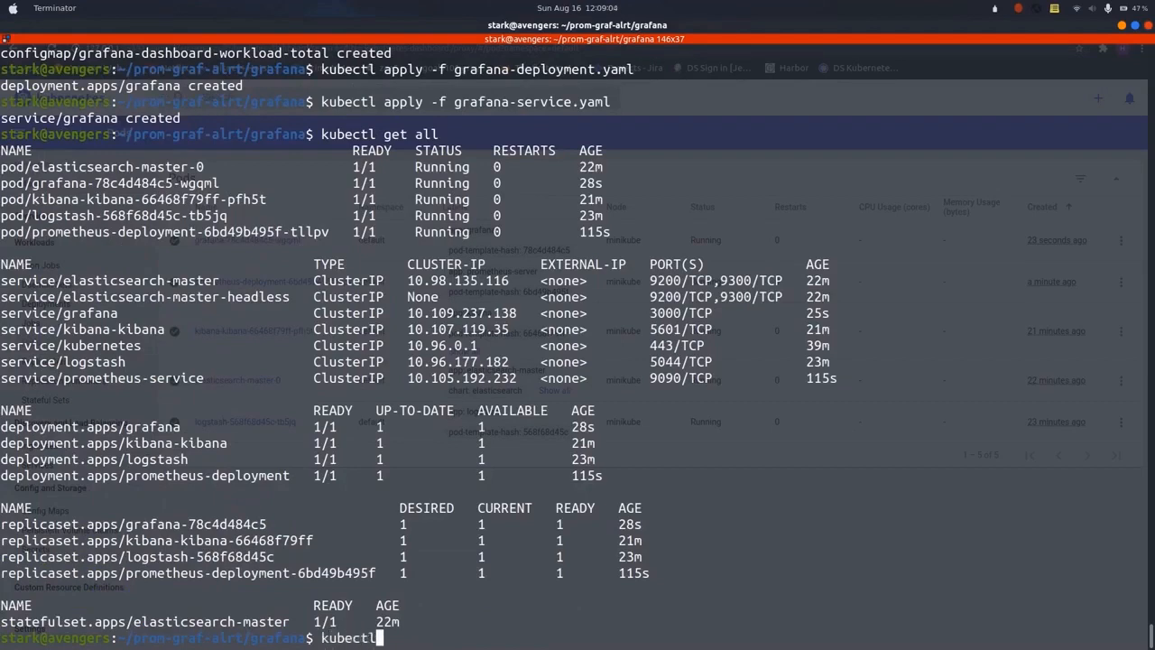
{"action": "type", "text": "port-fo"}
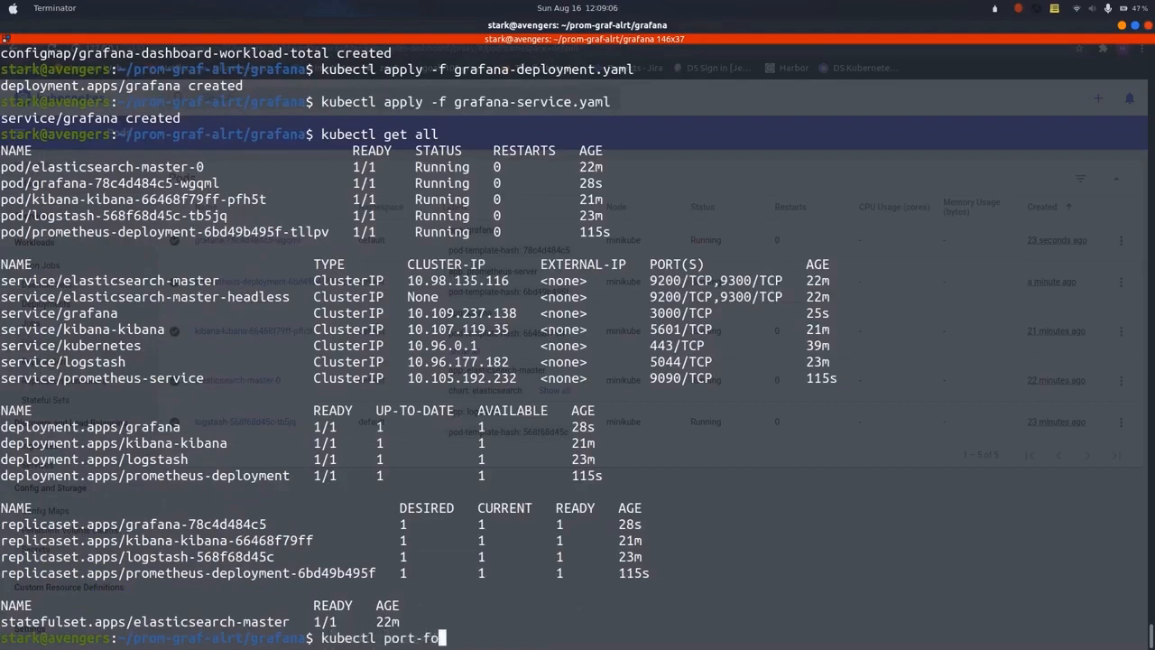
{"action": "type", "text": "rward"}
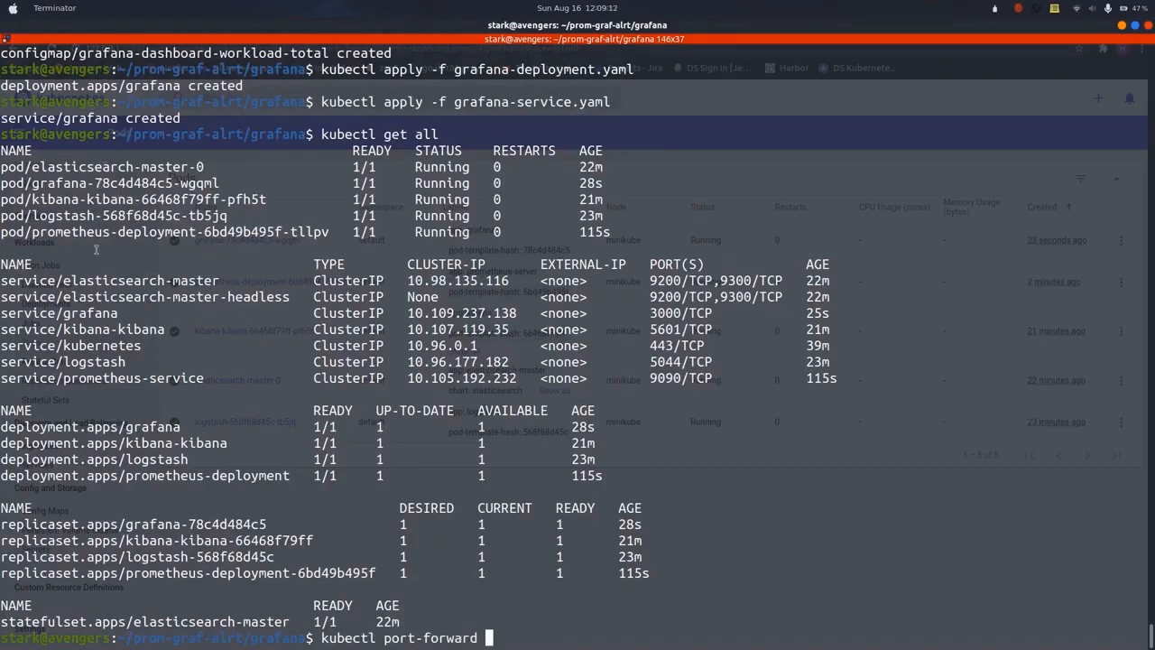
{"action": "double_click", "coordinate": [58, 313]}
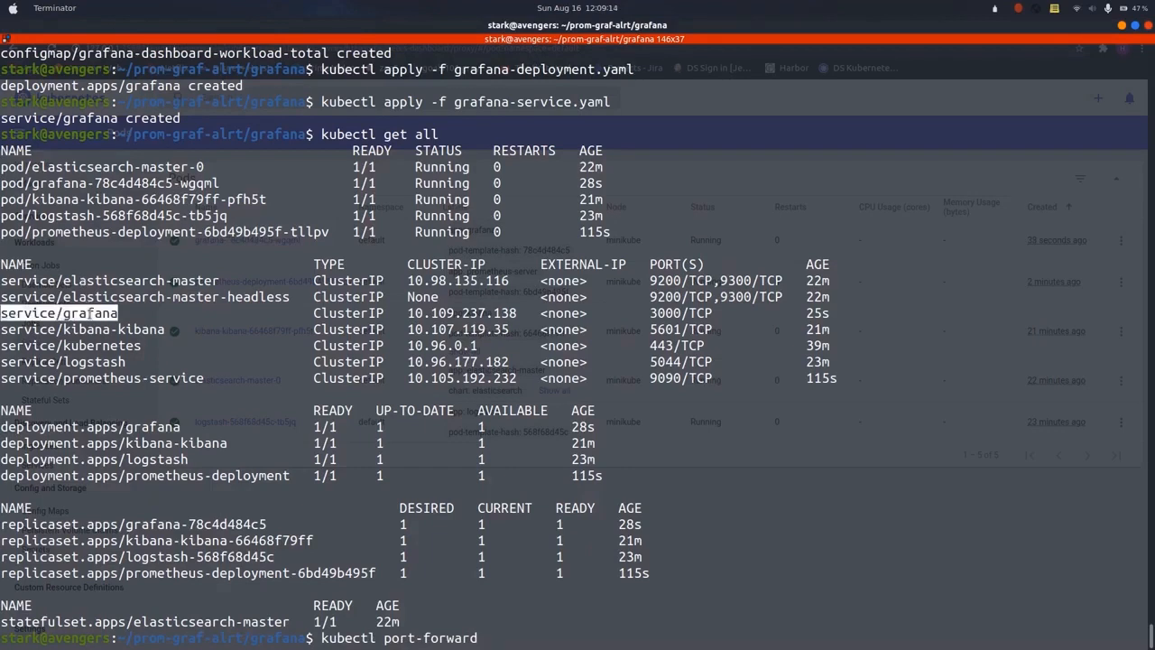
{"action": "type", "text": "service/grafana 300"}
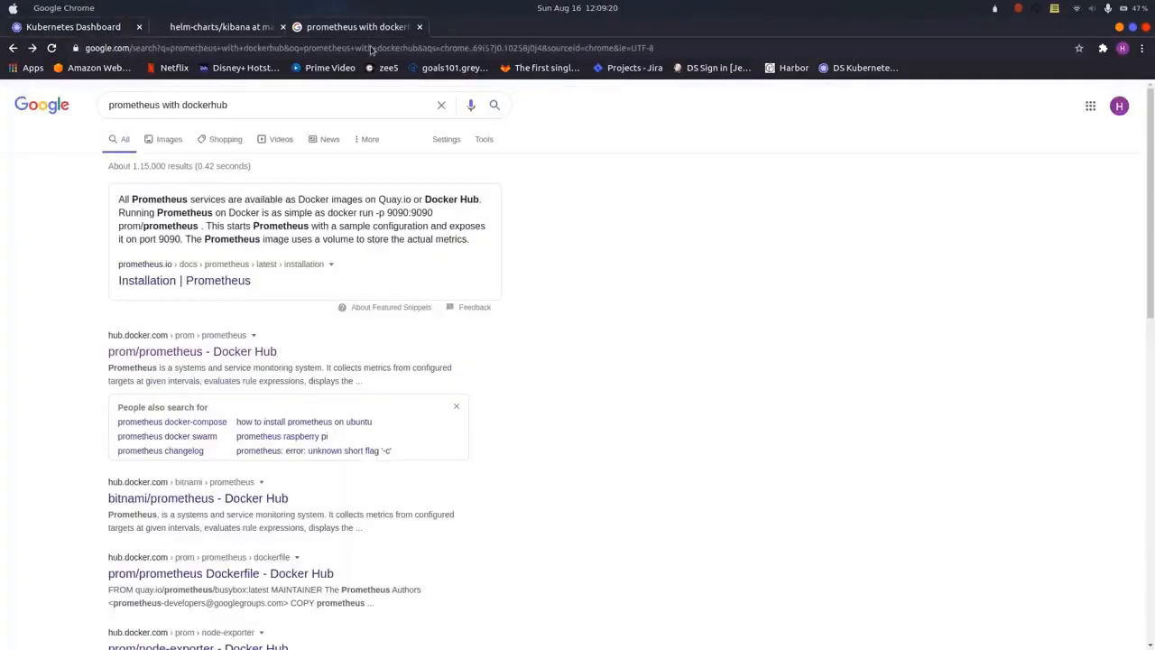
Log into Grafana at localhost:3000 with default credentials and skip the password change
{"action": "type", "text": "localhost:8080"}
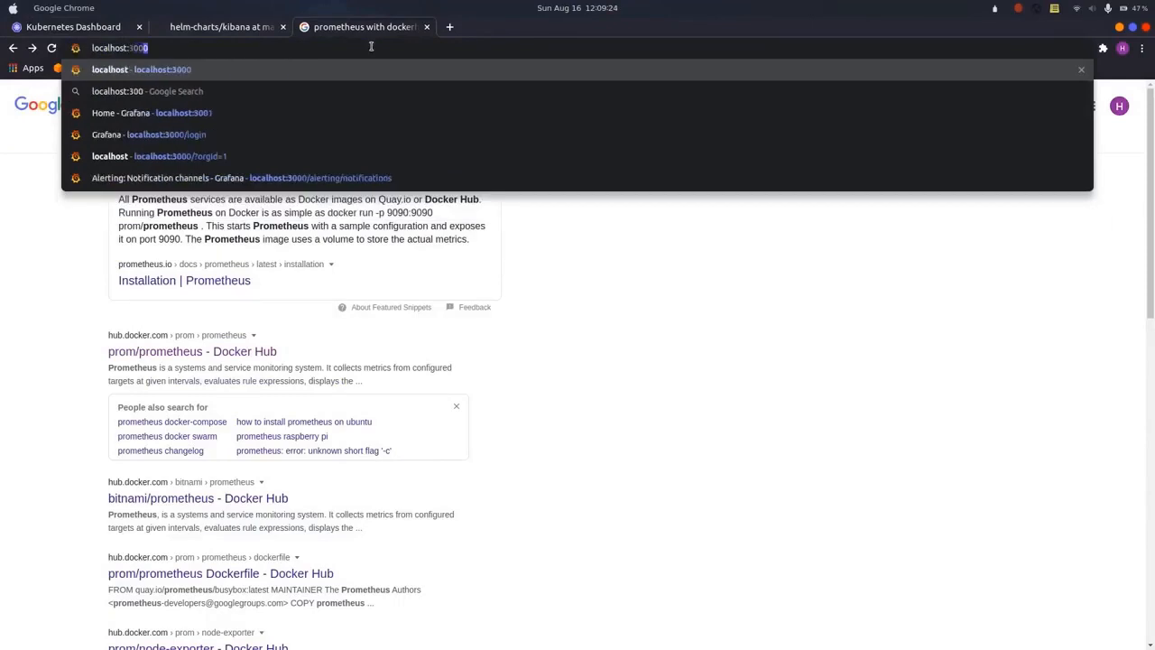
{"action": "left_click", "coordinate": [166, 133]}
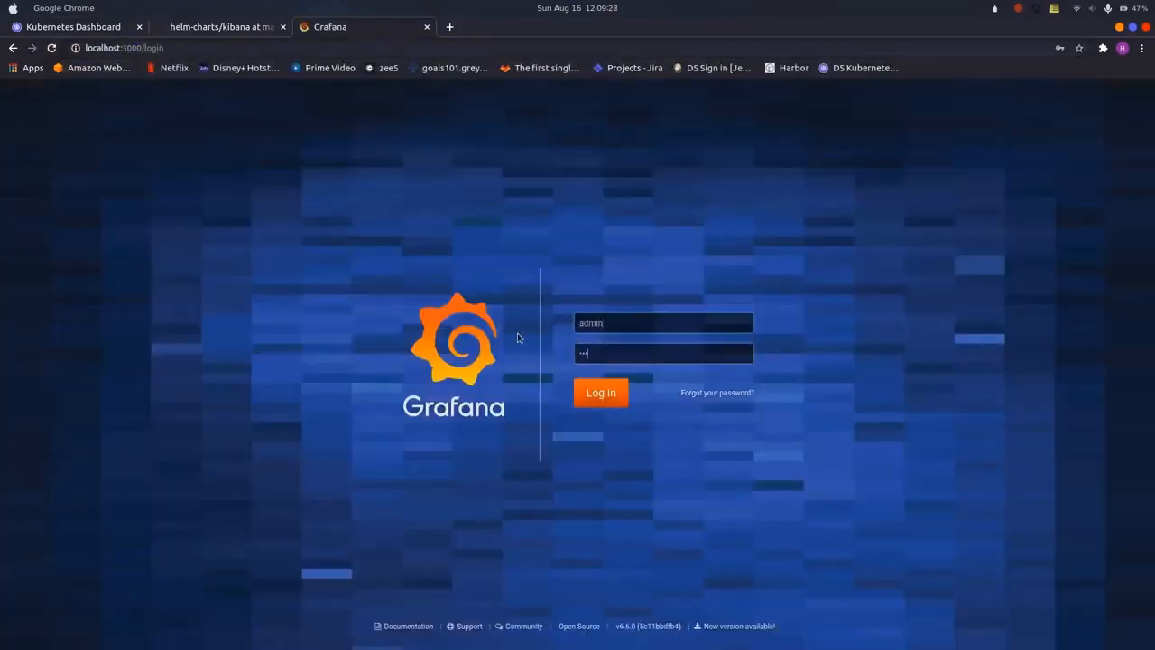
{"action": "left_click", "coordinate": [599, 392]}
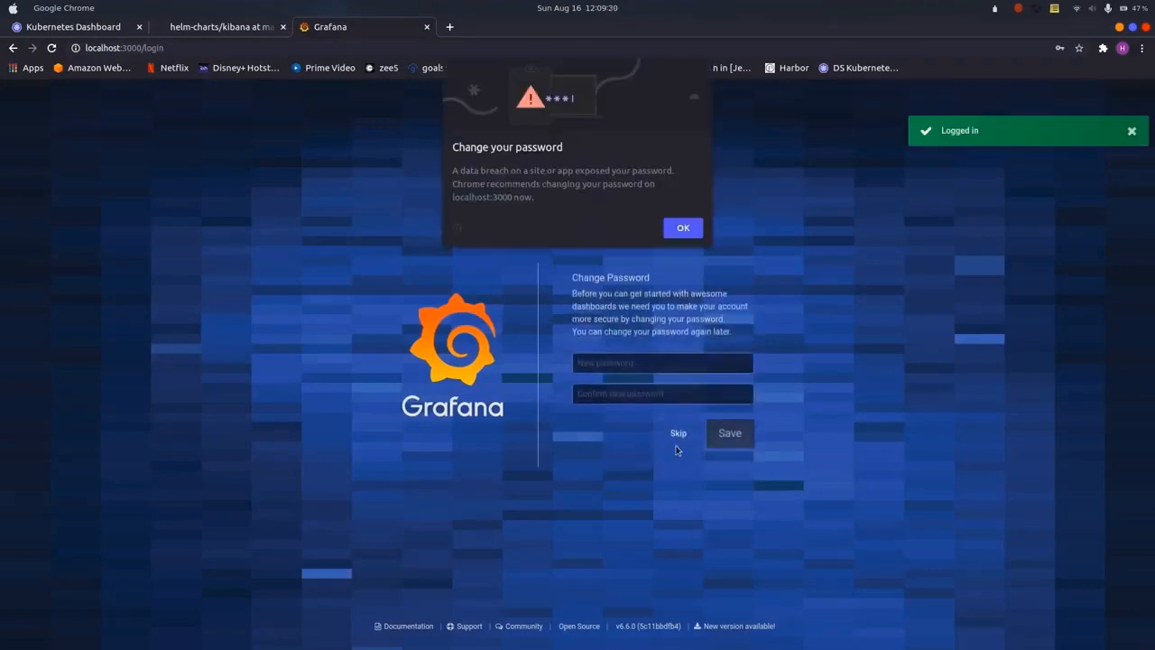
{"action": "left_click", "coordinate": [683, 228]}
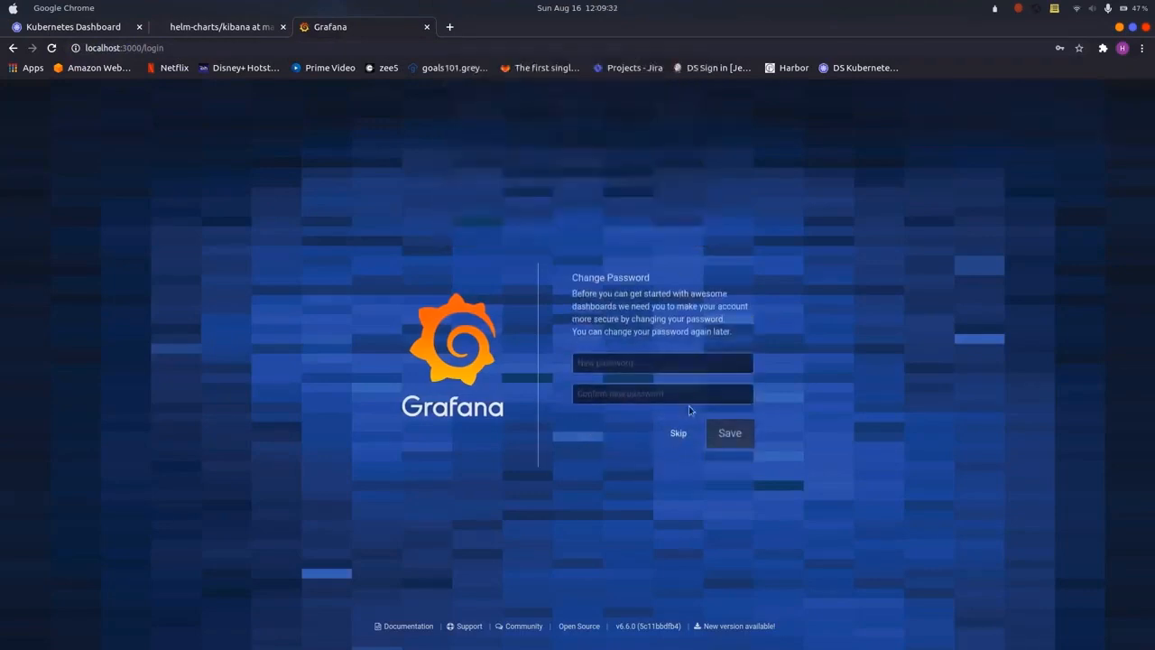
{"action": "left_click", "coordinate": [678, 434]}
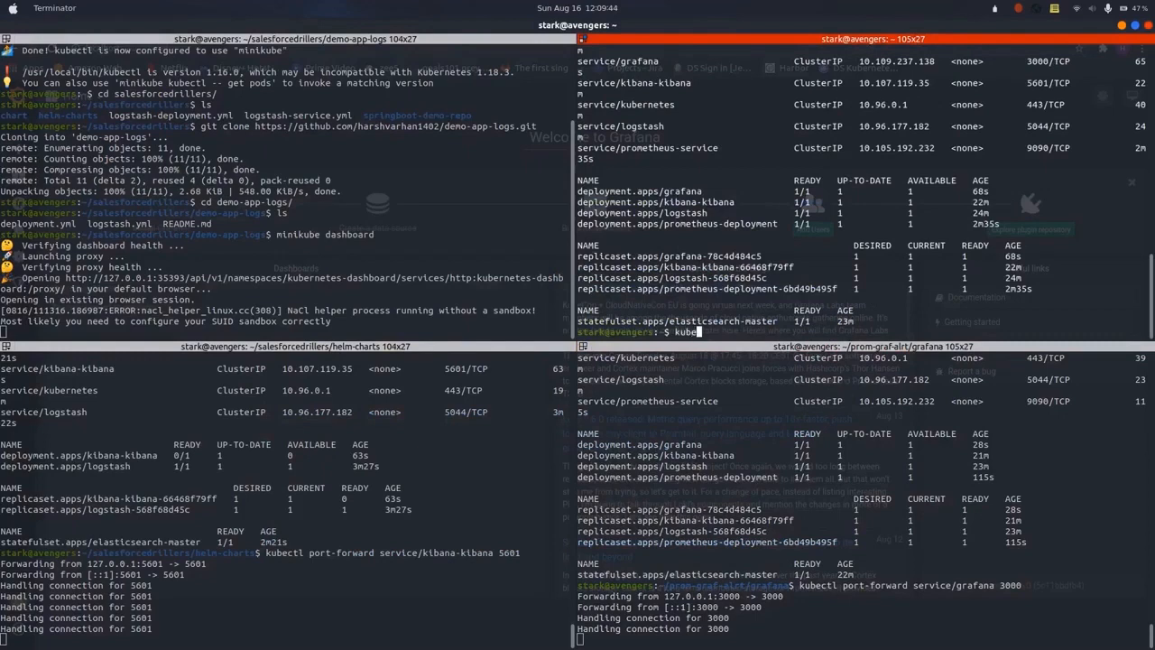
Run kubectl port-forward service/prometheus-service 9090 in a second pane
{"action": "type", "text": "po"}
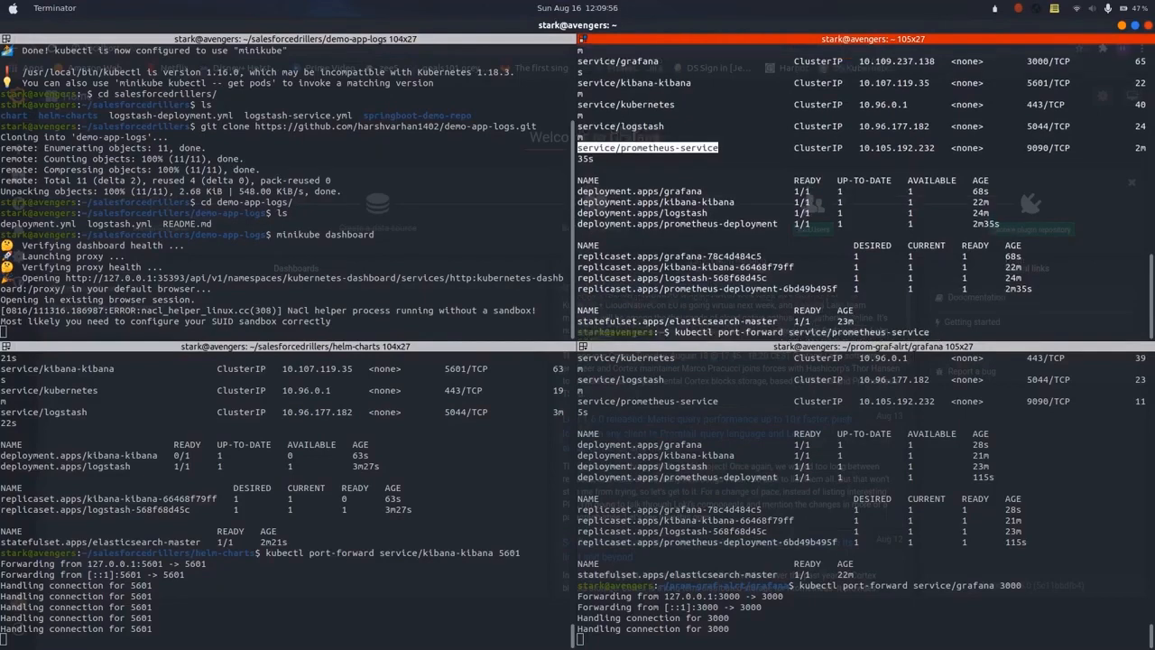
{"action": "type", "text": "9090/graph"}
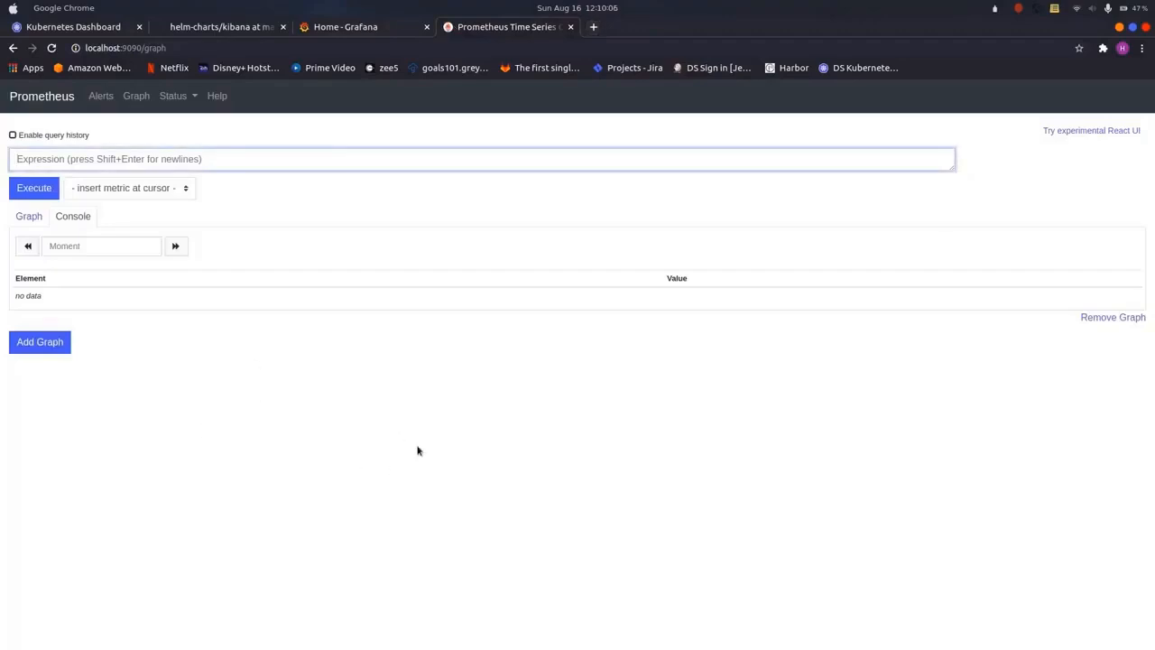
{"action": "mouse_move", "coordinate": [607, 374]}
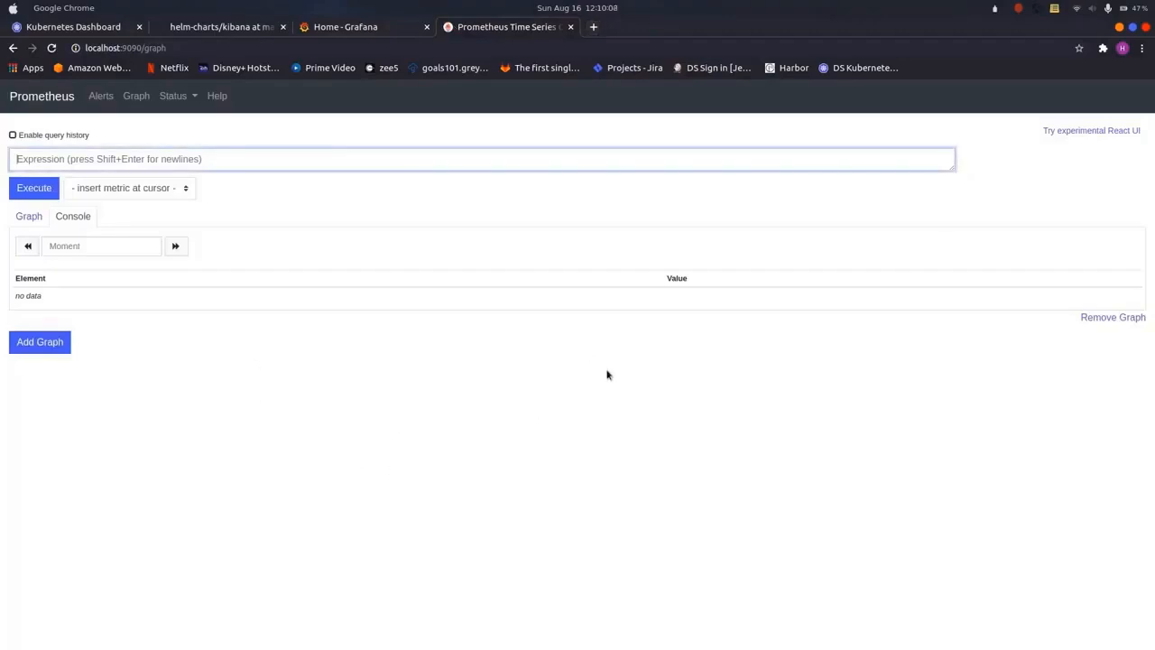
Return to the Kubernetes Dashboard tab after reaching the Prometheus graph page
{"action": "left_click", "coordinate": [72, 27]}
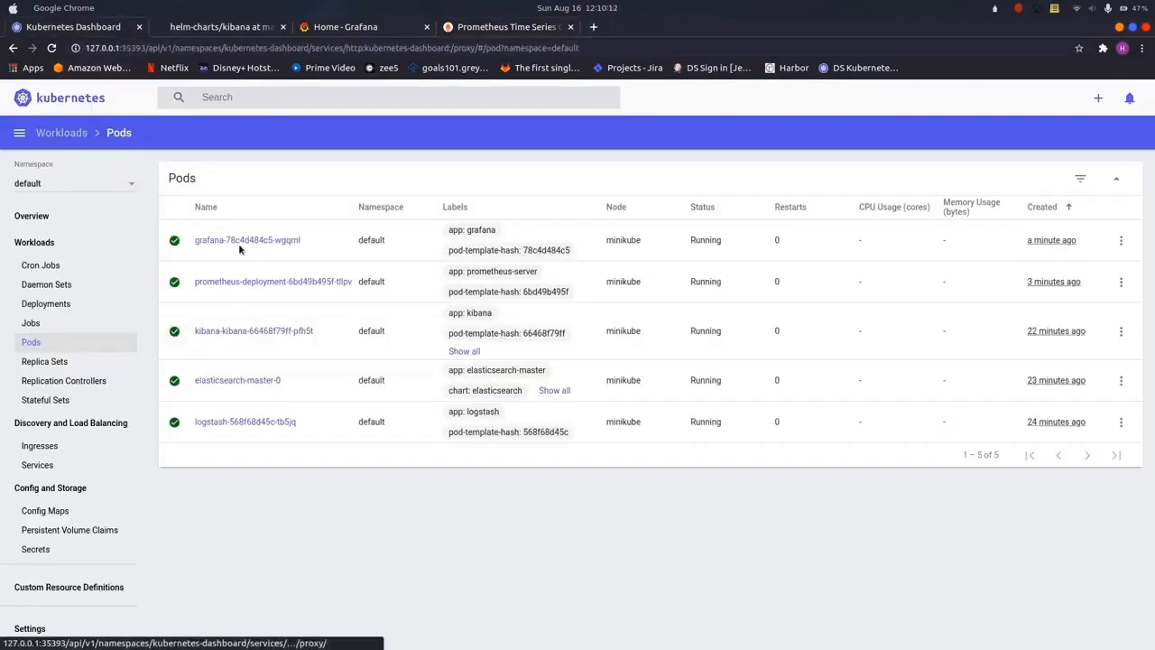
{"action": "mouse_move", "coordinate": [341, 358]}
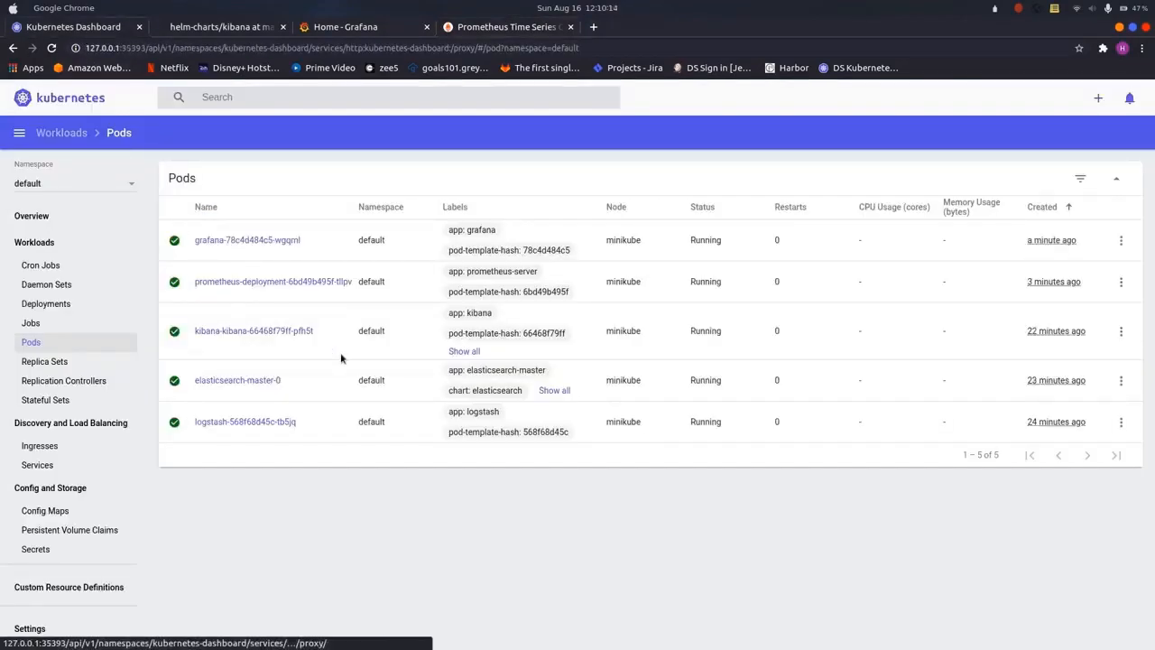